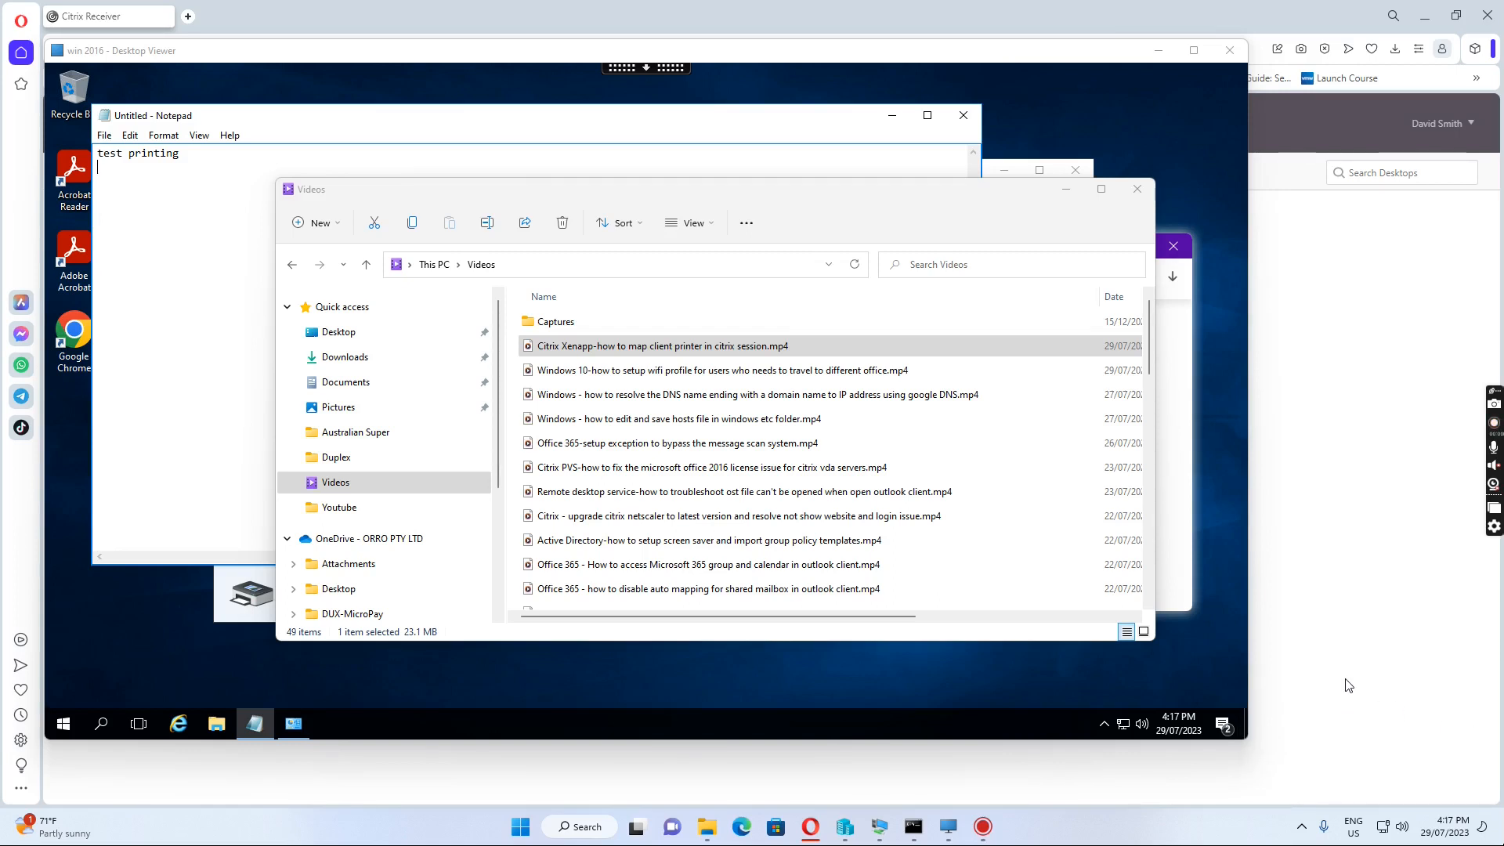
mouse_move(1019, 205)
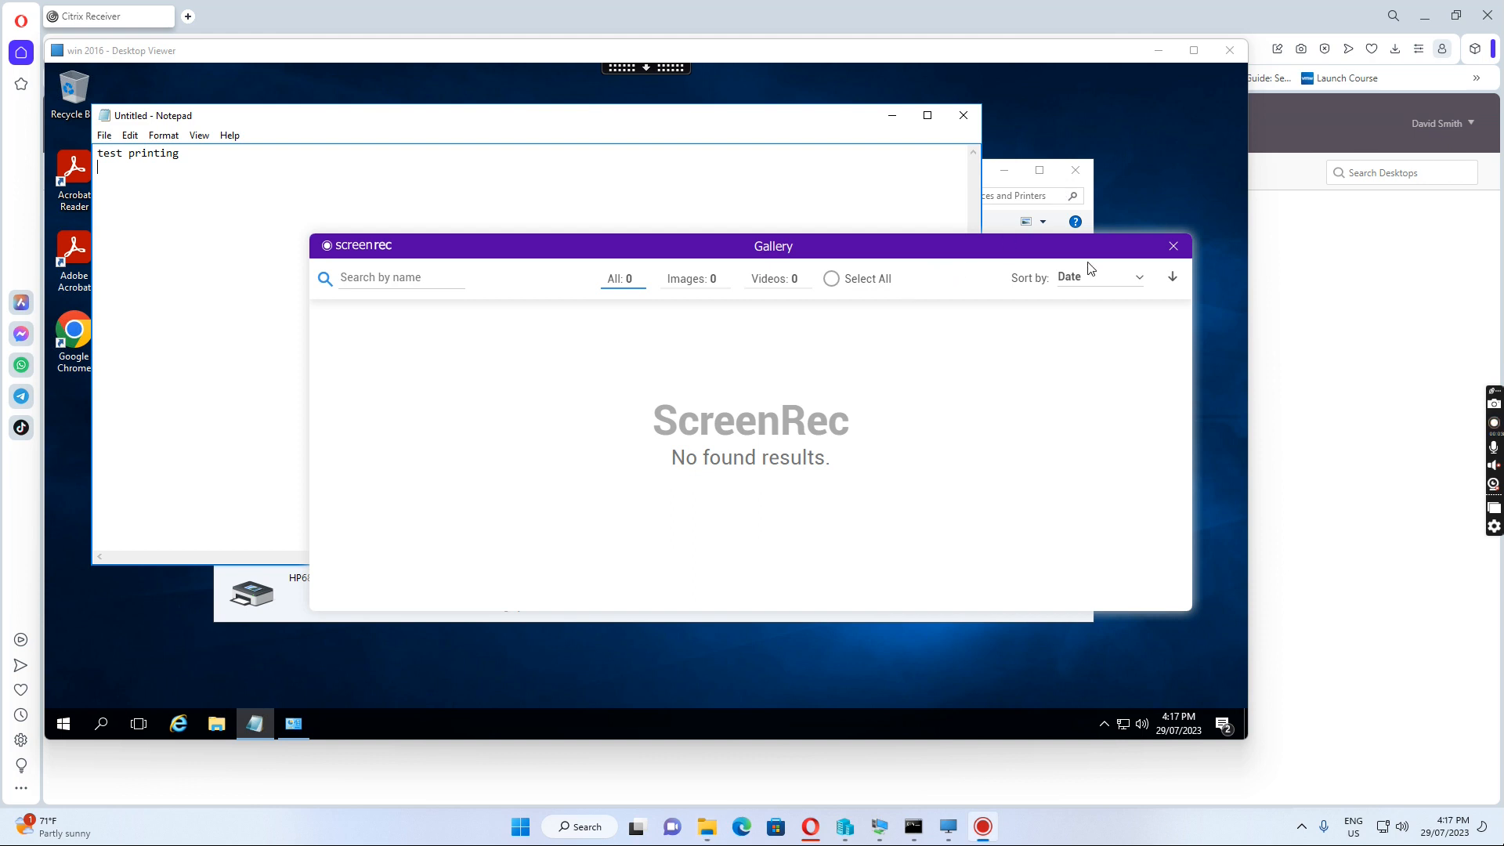
Dismiss the File Explorer window covering the 'test printing' note and printer details.
left_click(1172, 246)
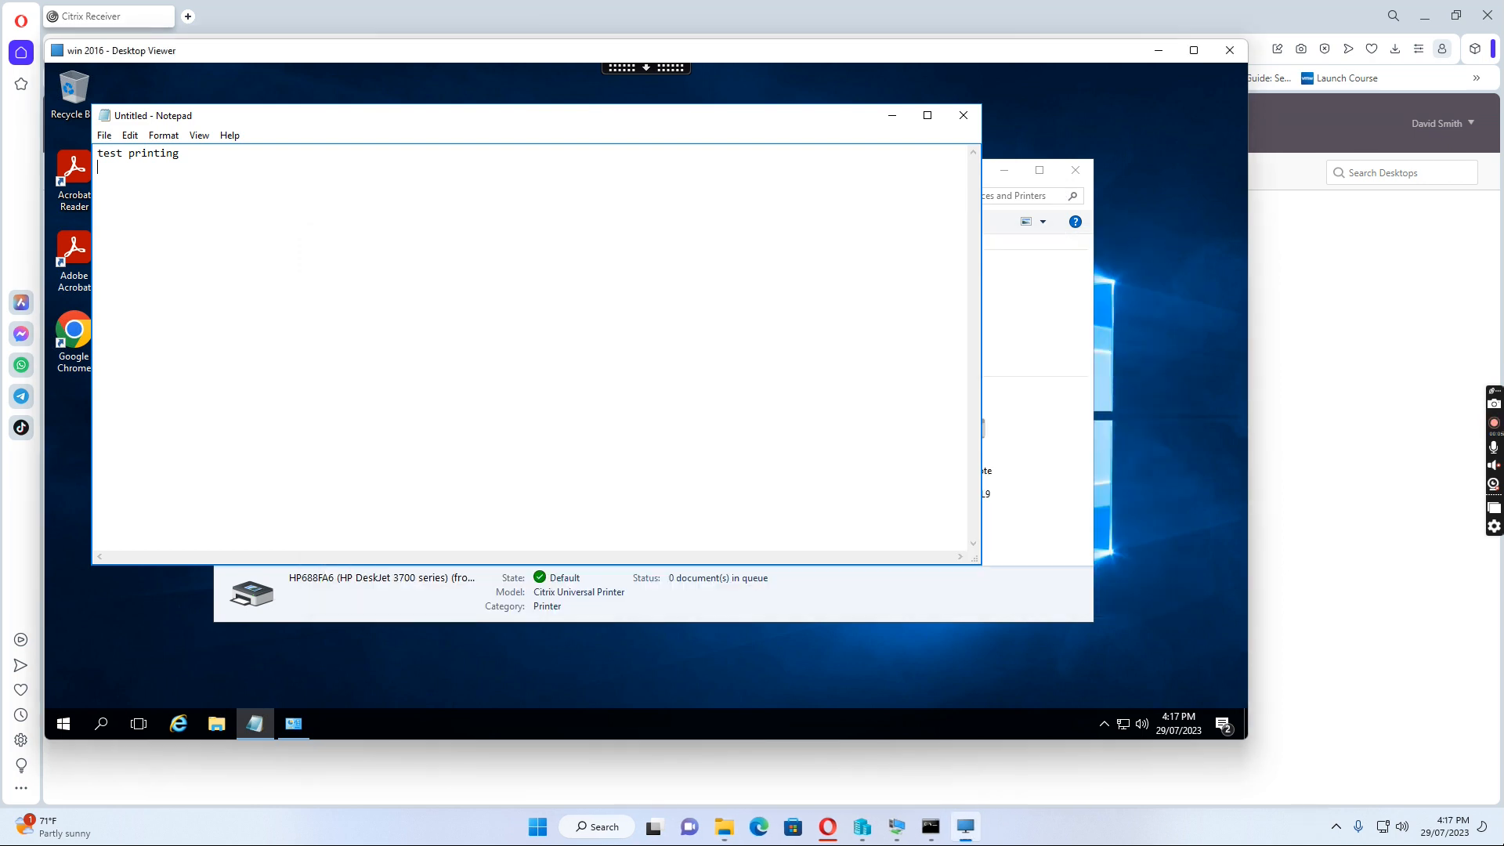
Minimize the win 2016 Desktop Viewer to return to the StoreFront Desktops page.
left_click(1228, 50)
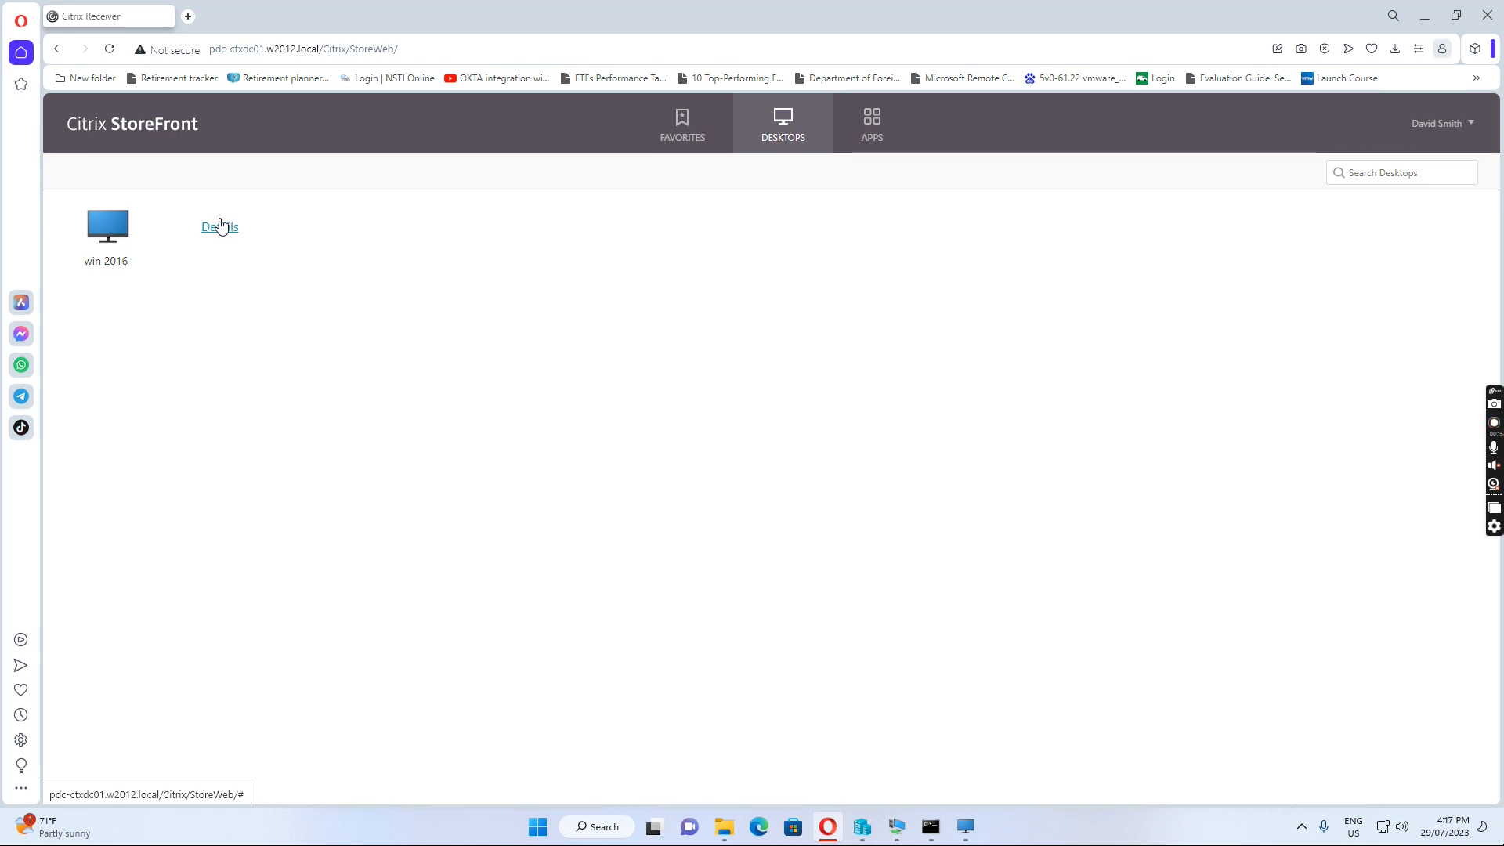
mouse_move(108, 229)
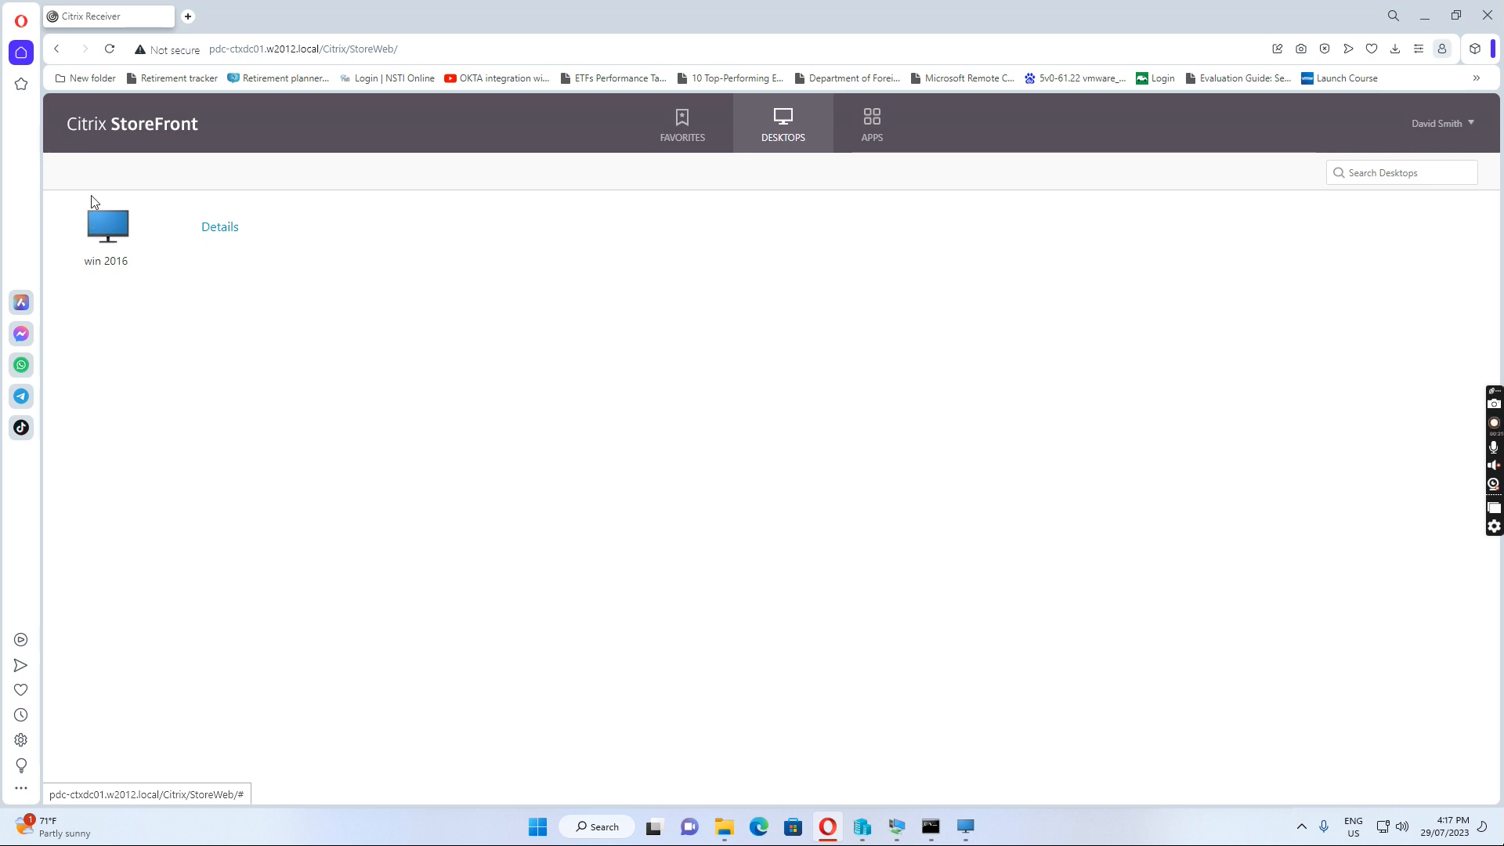
mouse_move(142, 203)
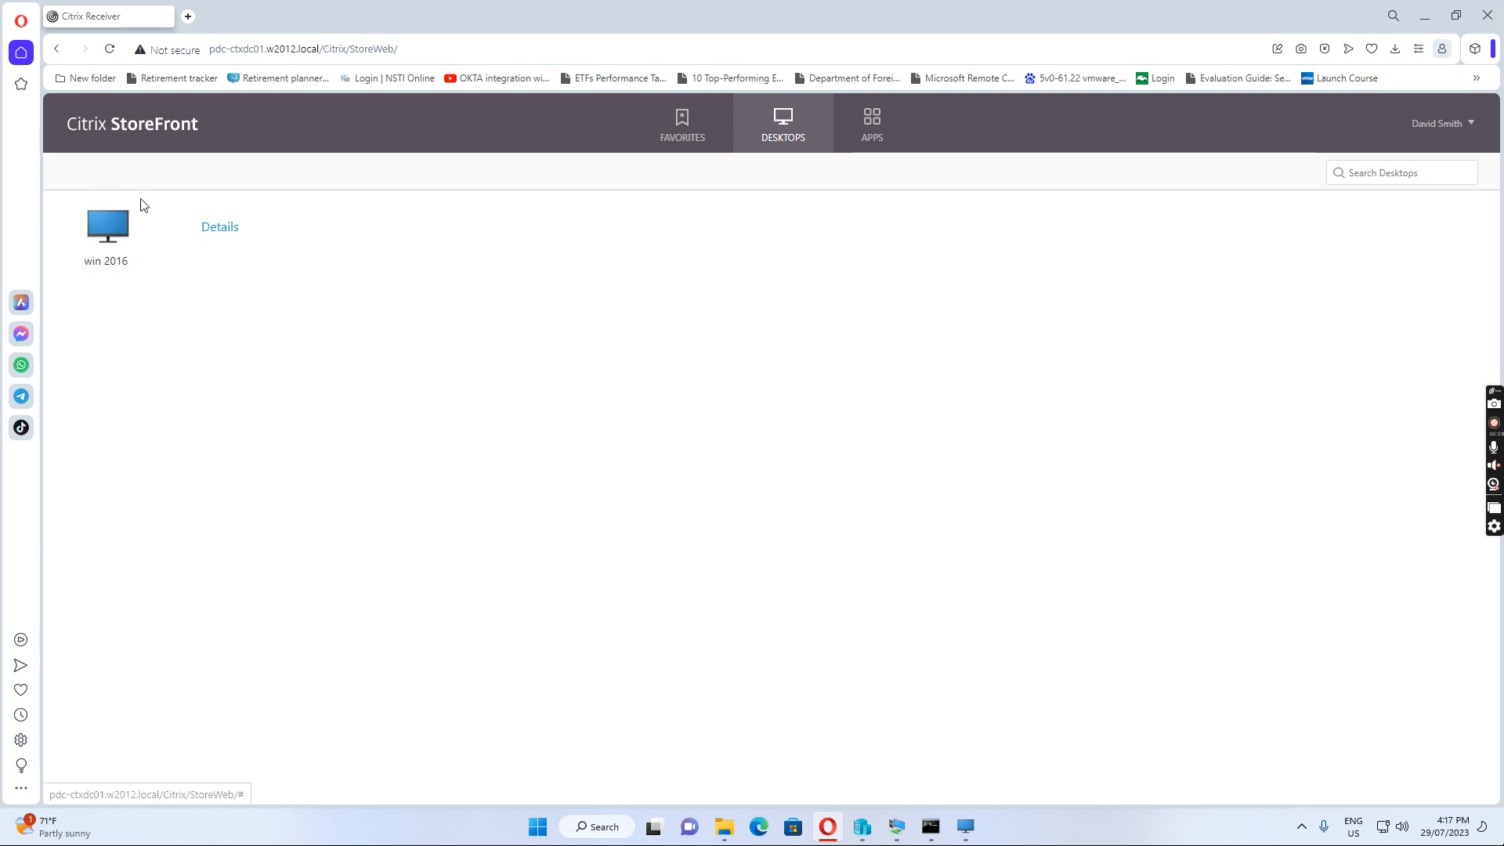
mouse_move(106, 224)
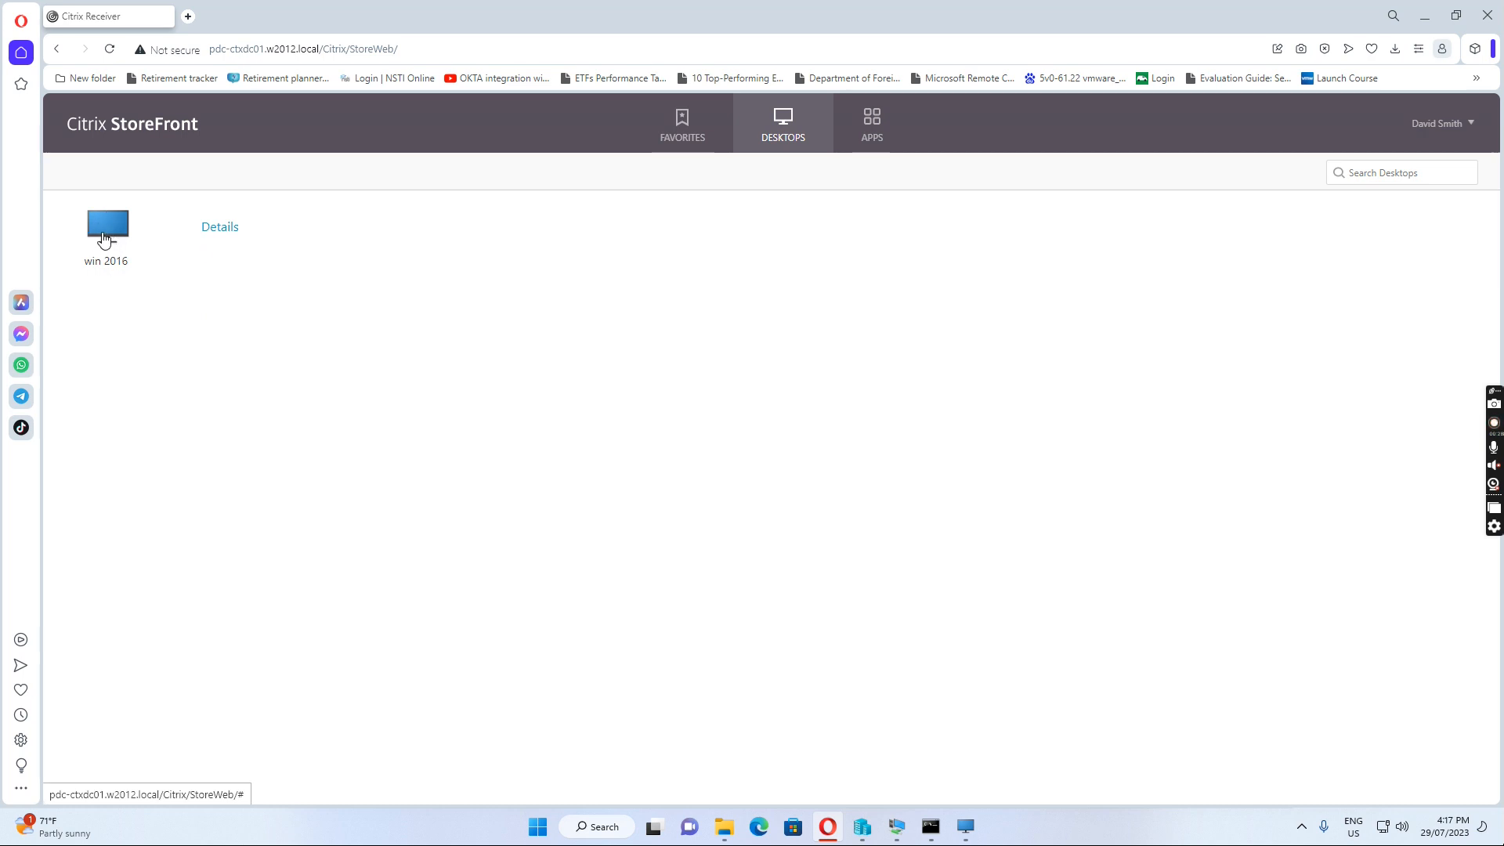
mouse_move(403, 320)
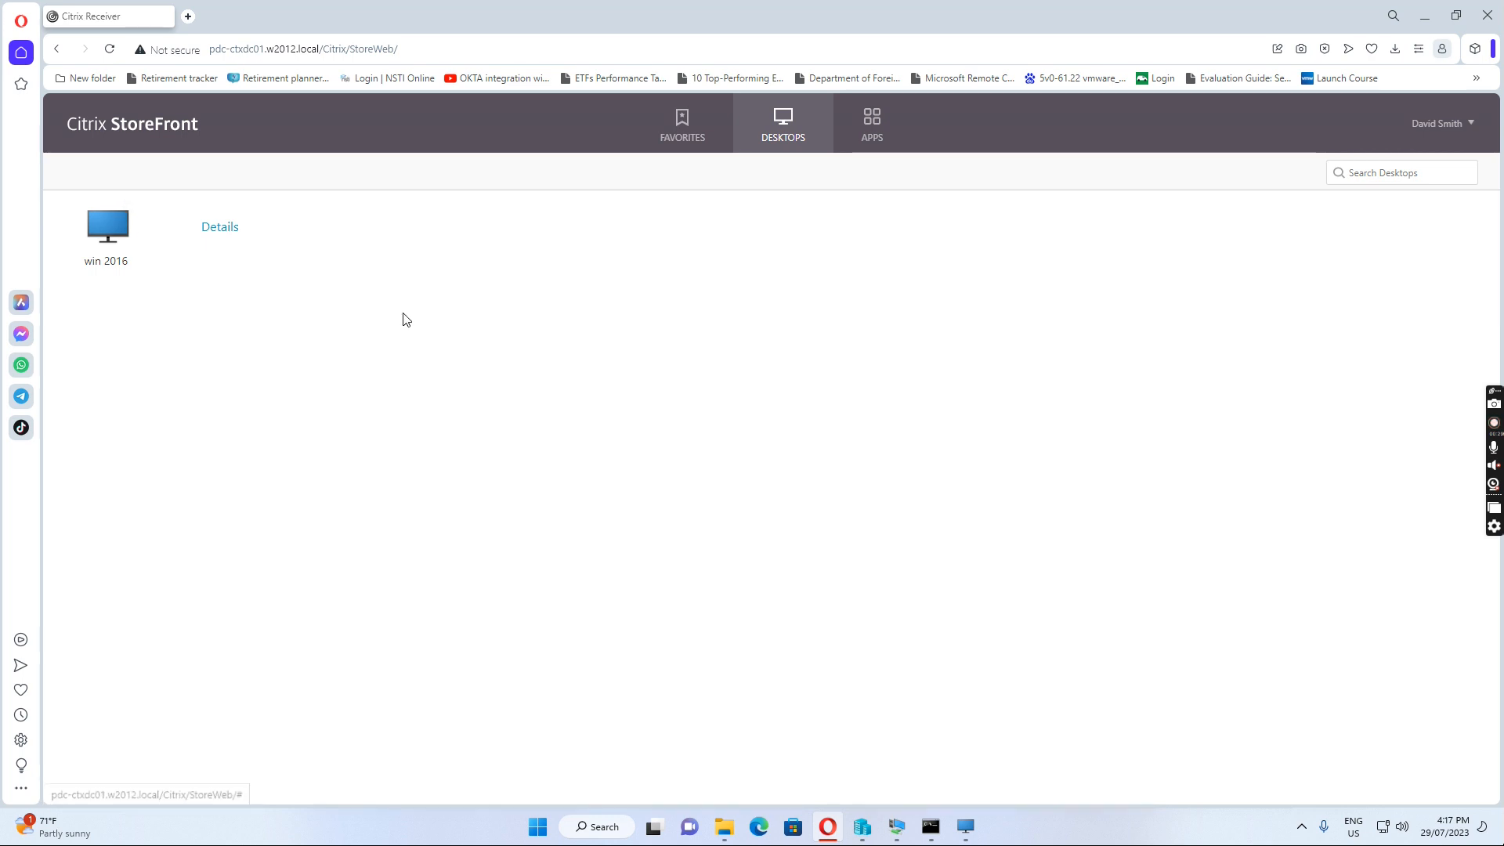
mouse_move(801, 651)
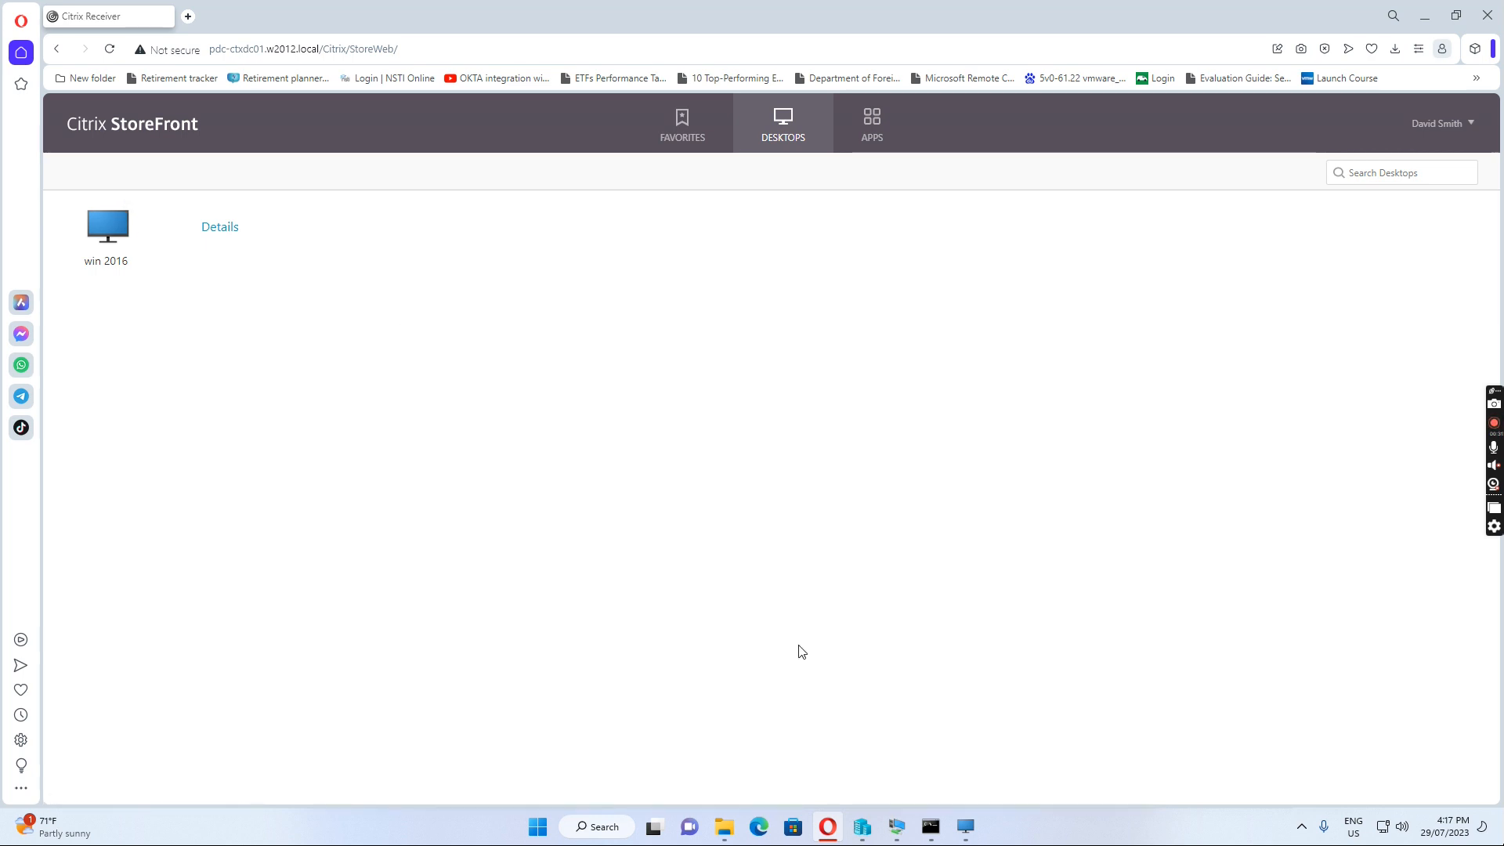
mouse_move(896, 827)
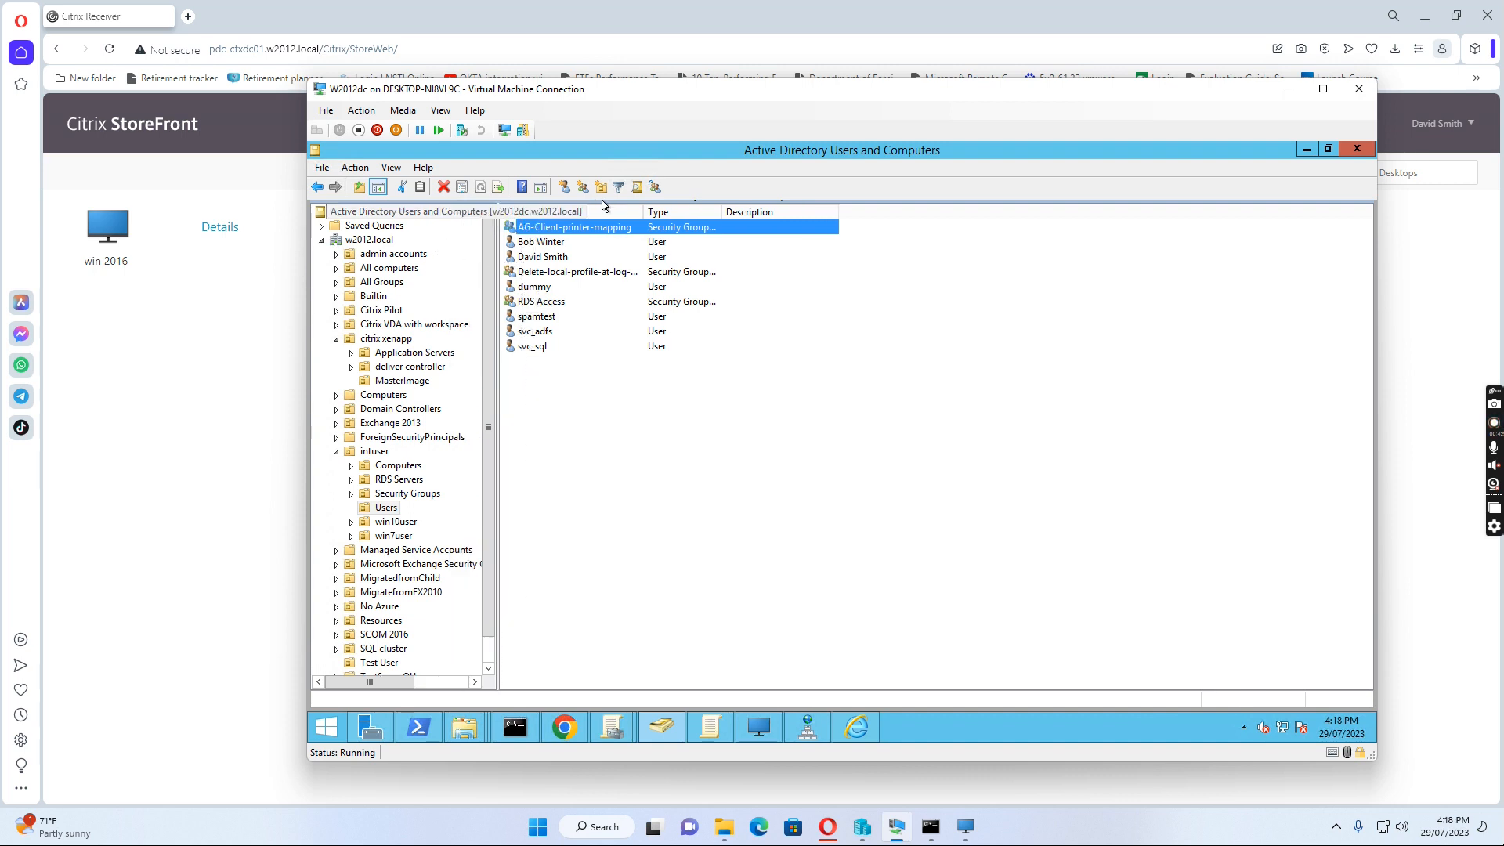
mouse_move(558, 233)
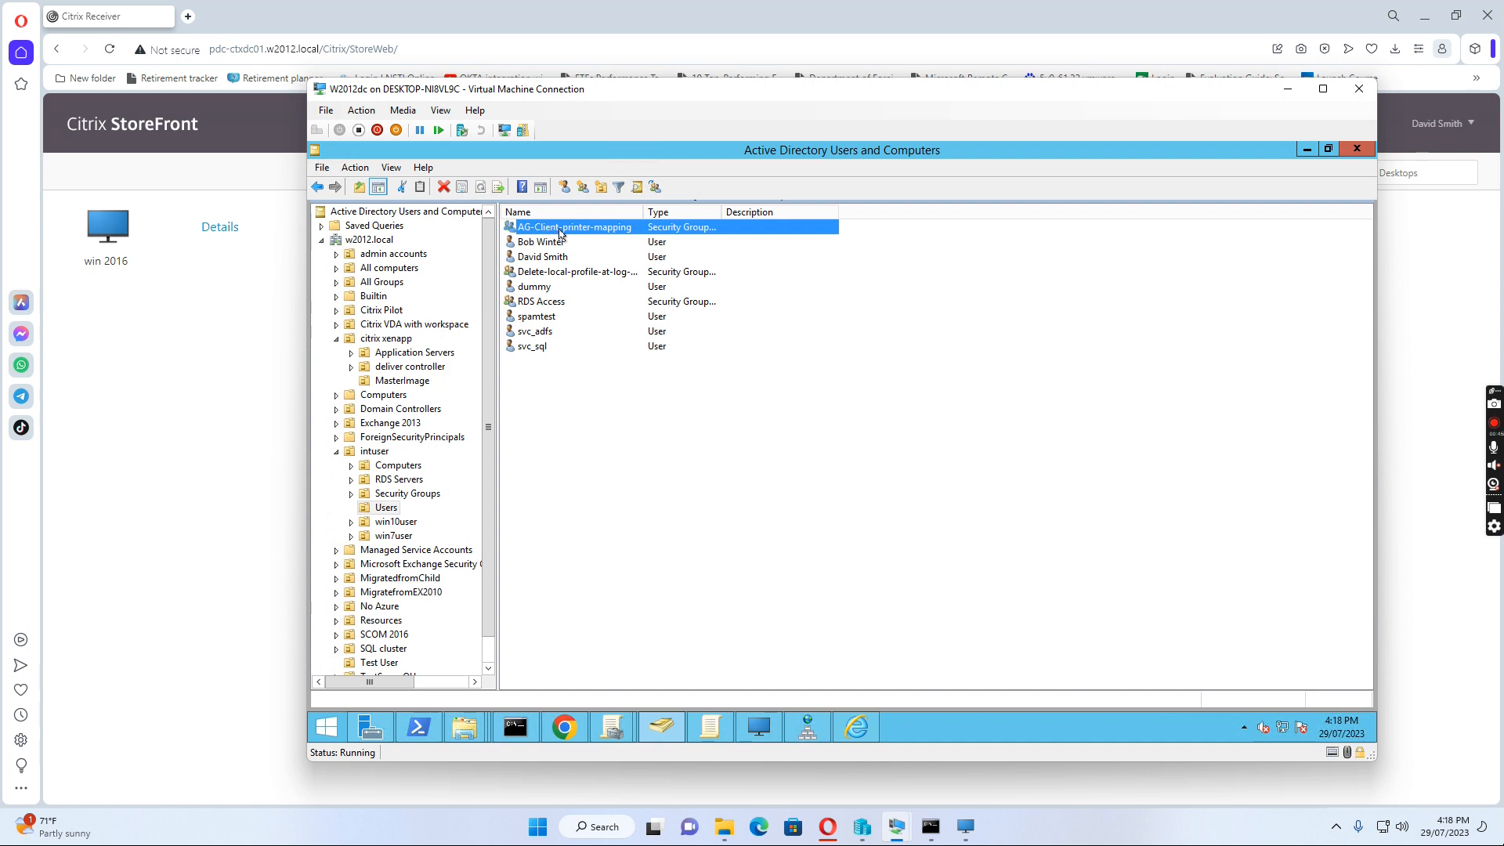
mouse_move(602, 232)
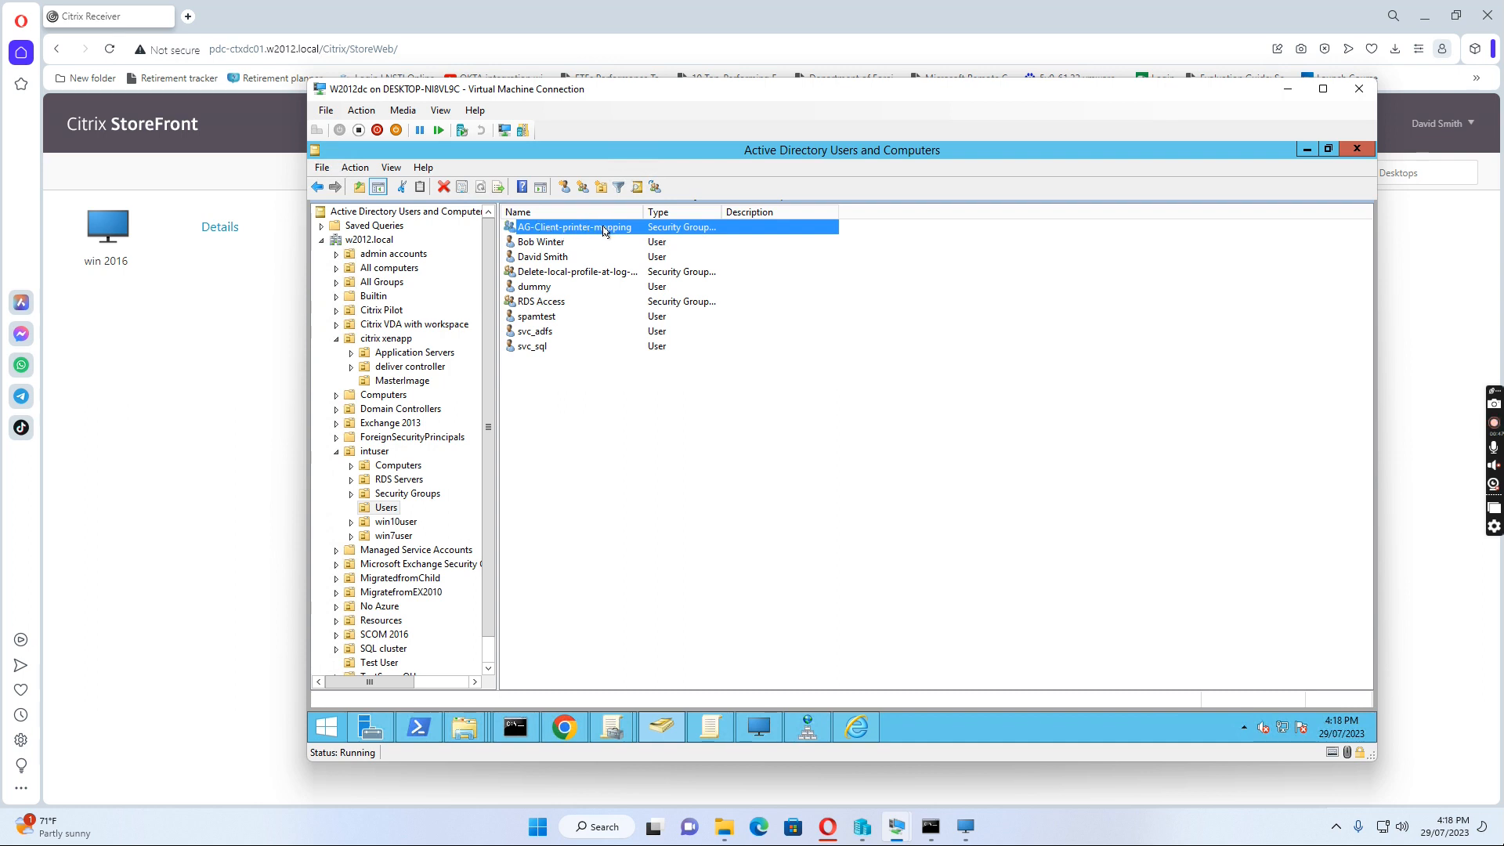
View the AG-Client-printer-mapping group's properties and its Members list.
double_click(574, 227)
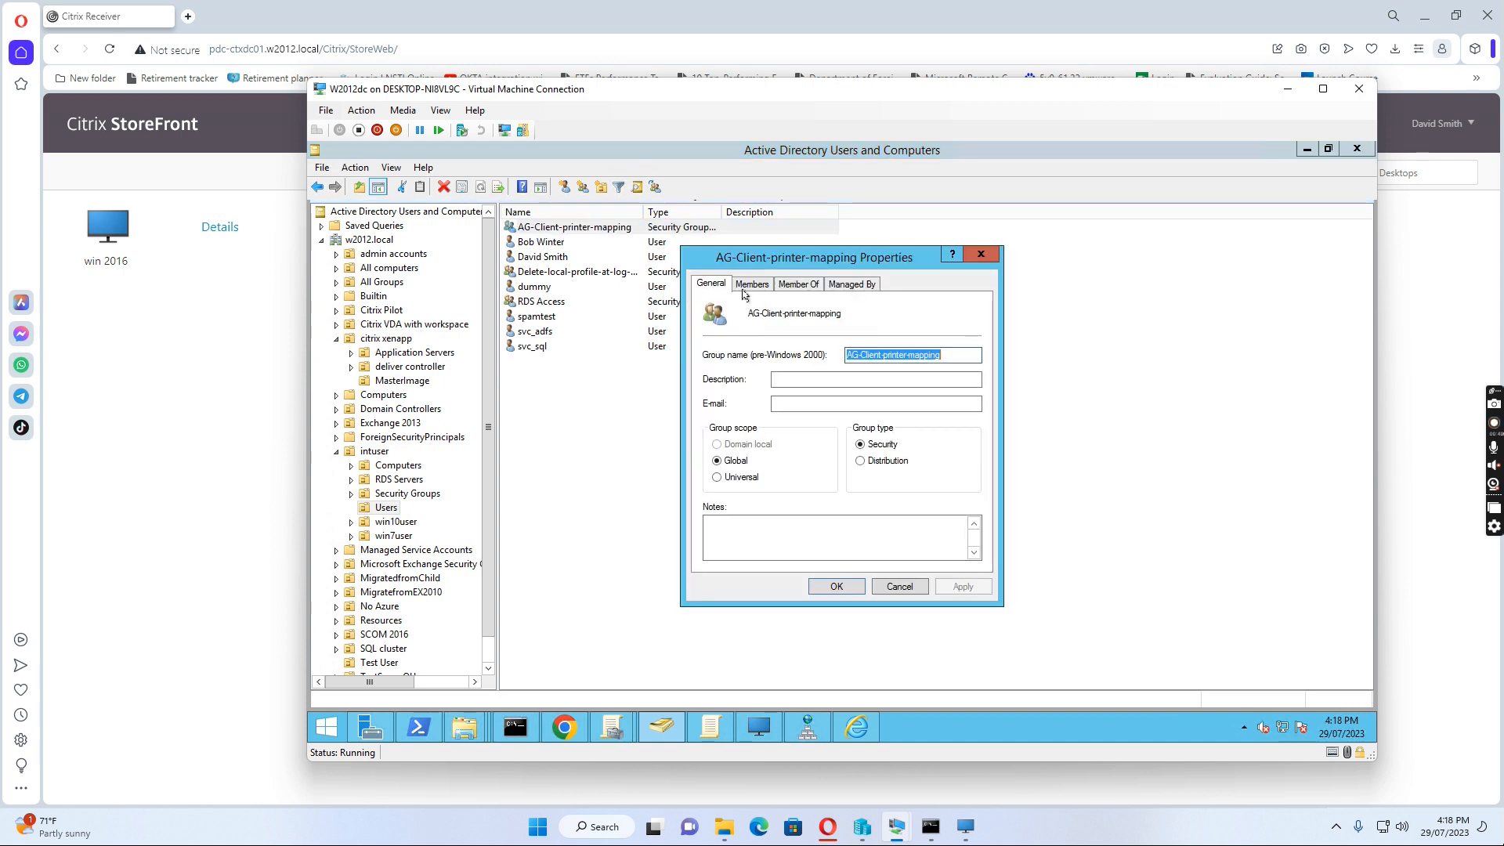
left_click(752, 284)
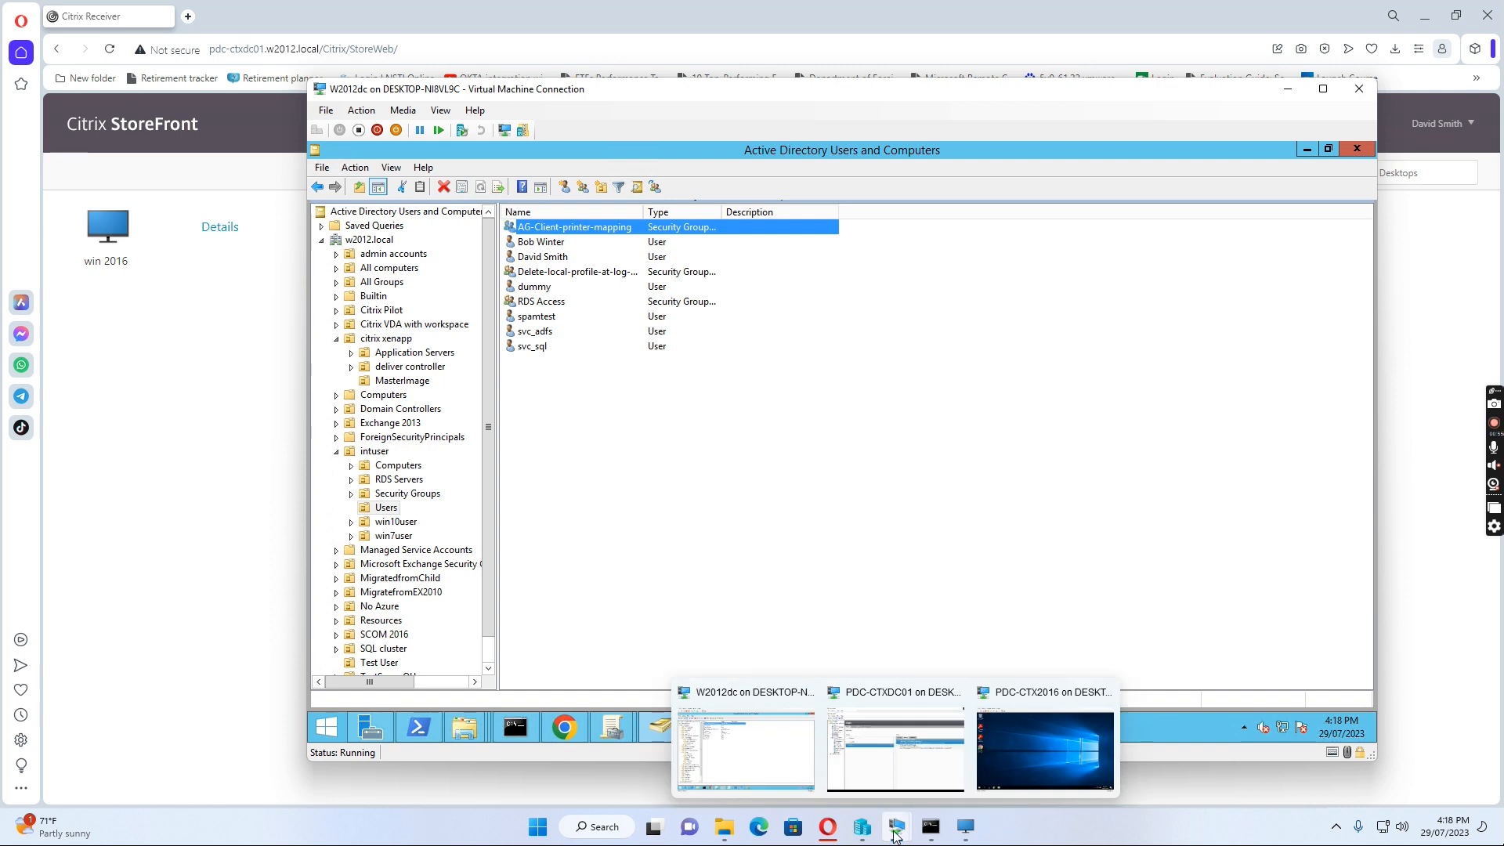
Switch to the PDC-CTXDC01 machine and maximize the Citrix Studio console.
left_click(893, 751)
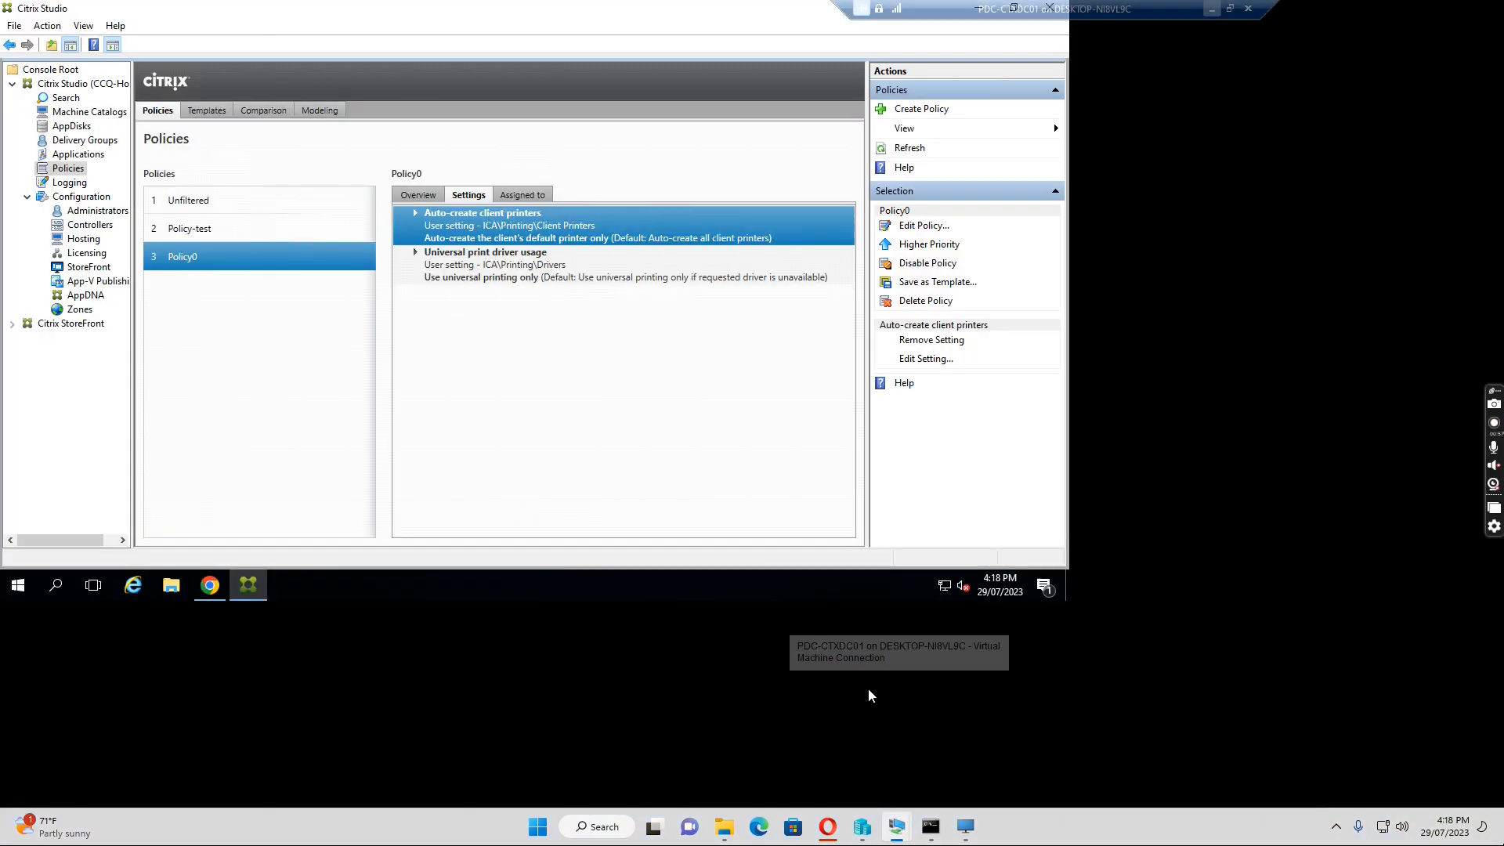
left_click(1229, 8)
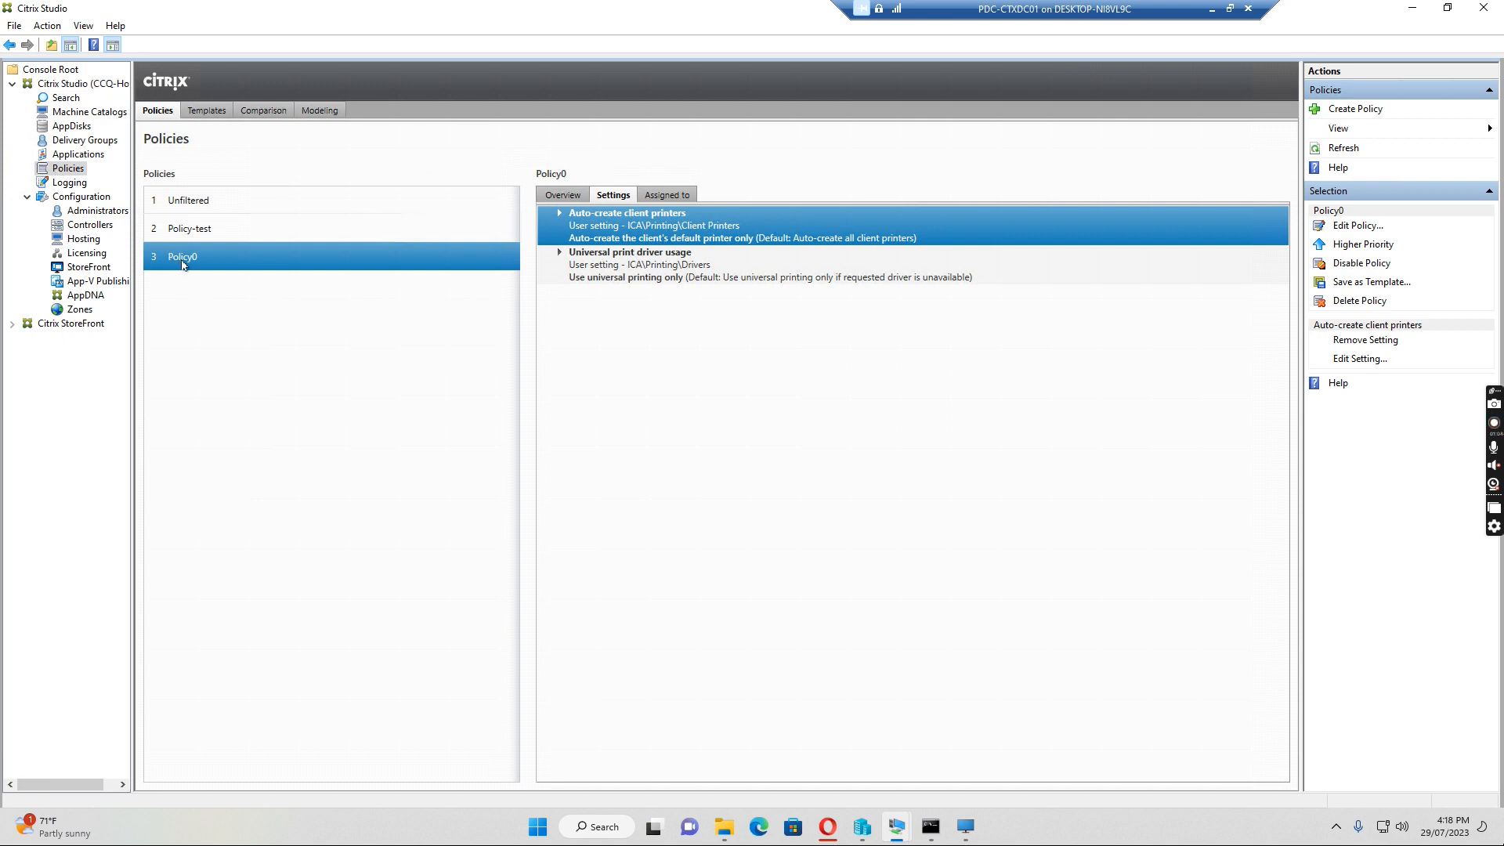
mouse_move(577, 243)
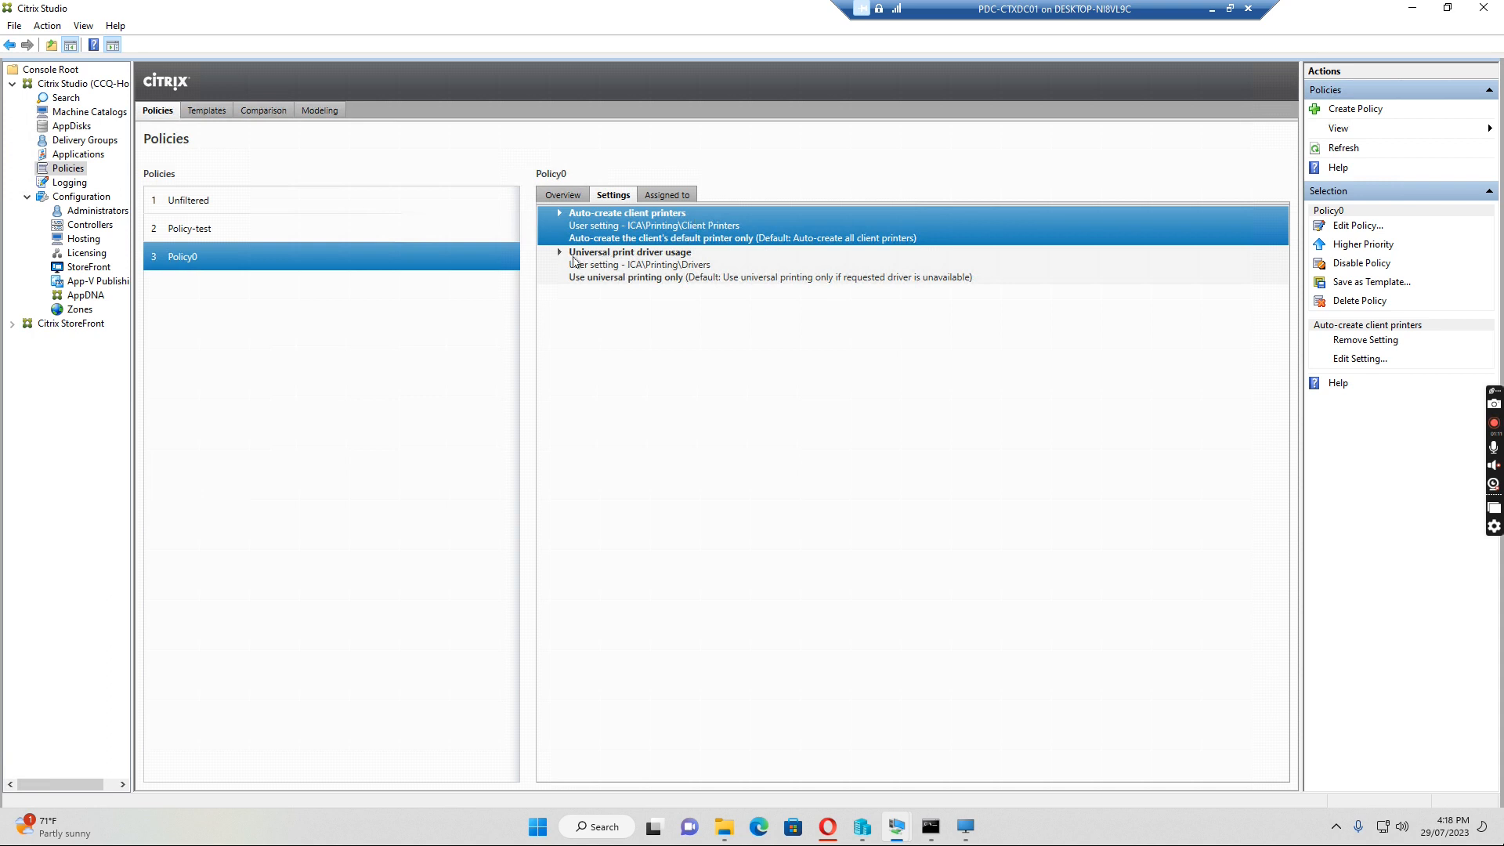
mouse_move(661, 262)
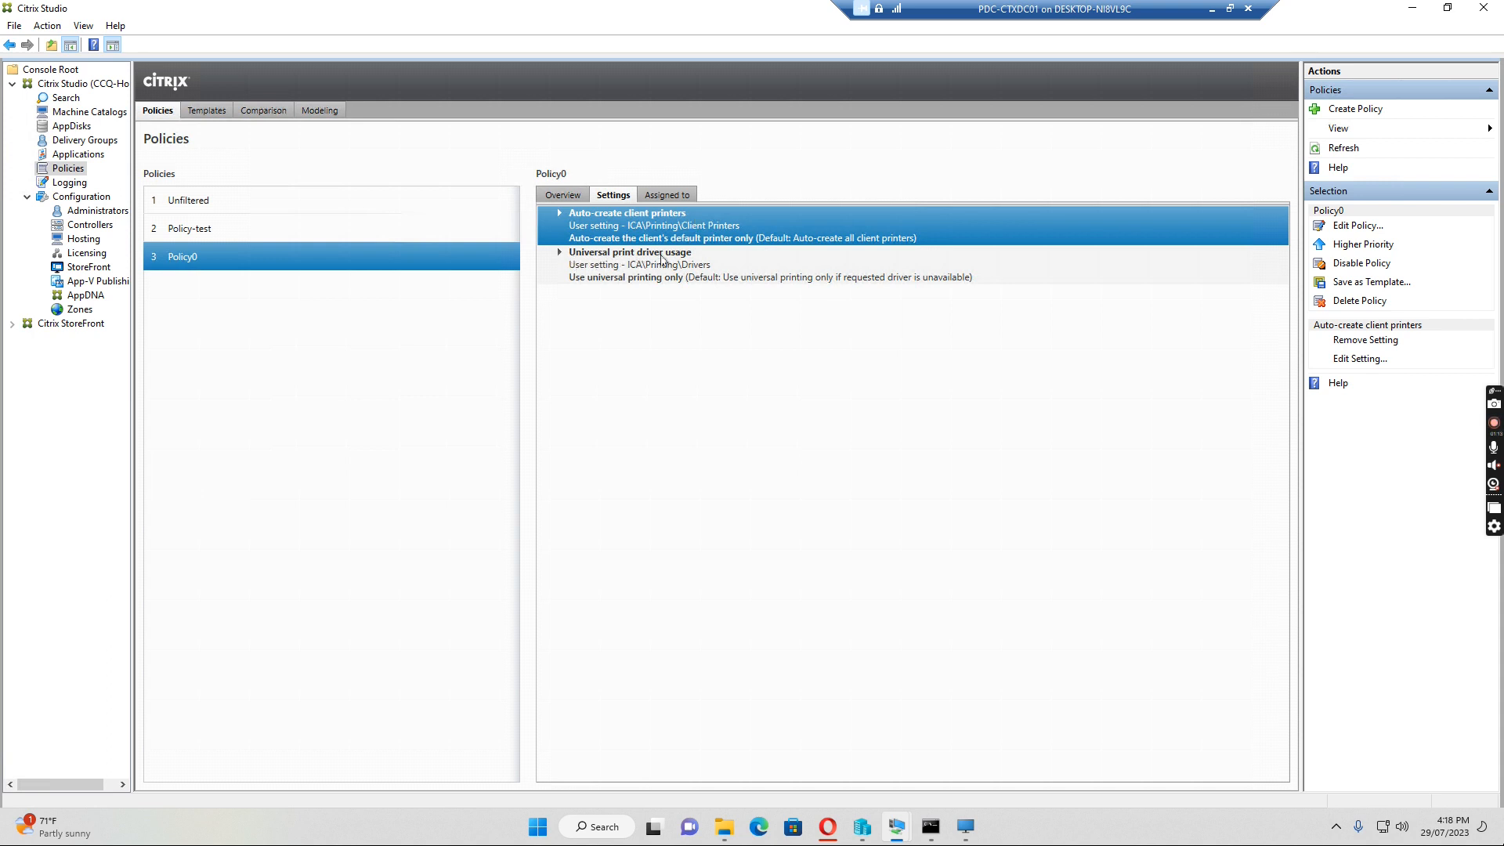
mouse_move(1365, 219)
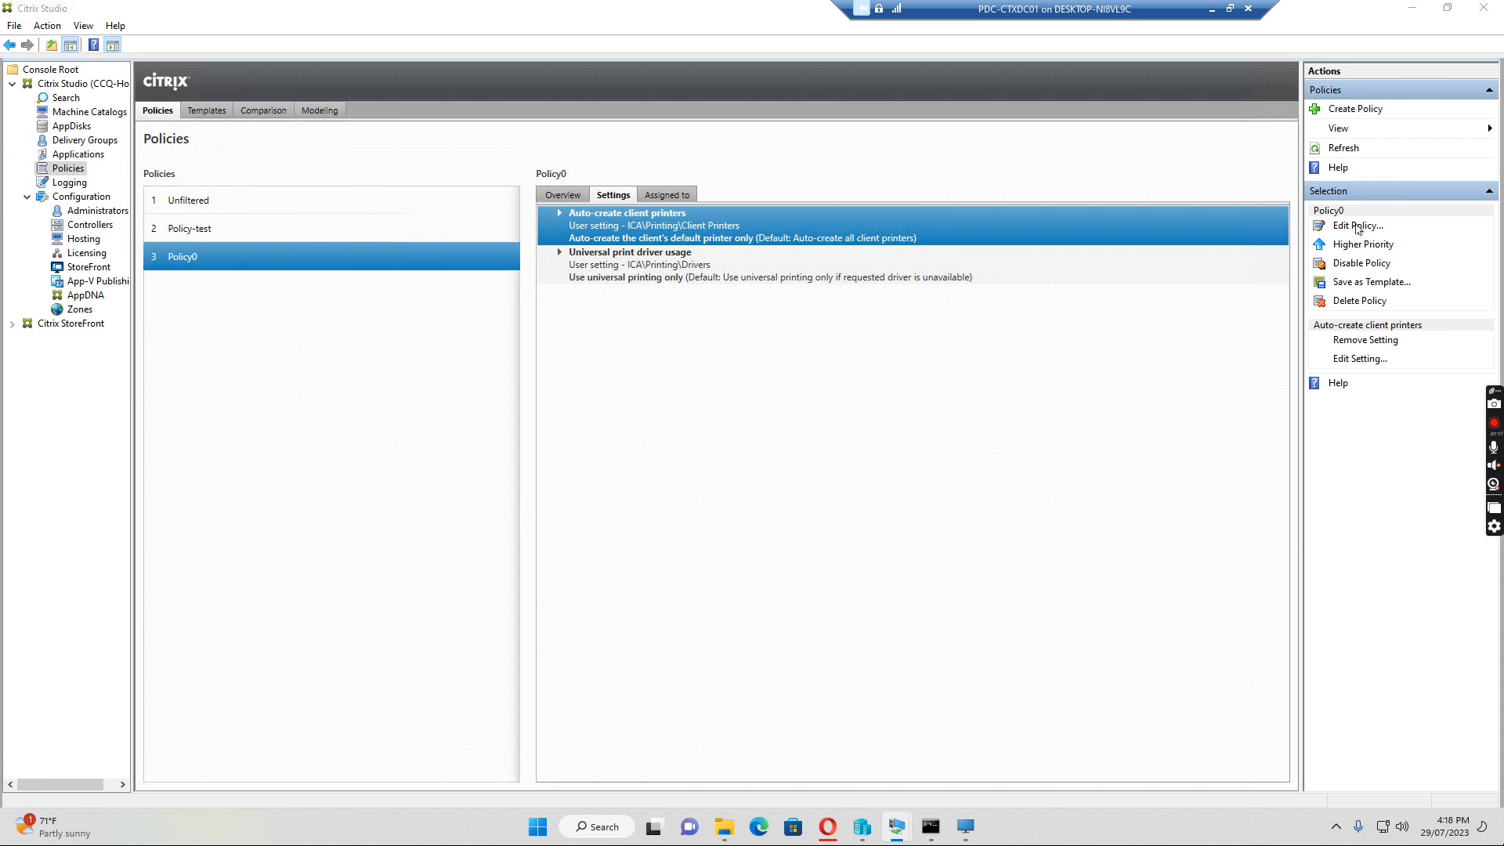
Edit Policy0 and set Auto-create client printers to the client's default printer only.
left_click(1357, 225)
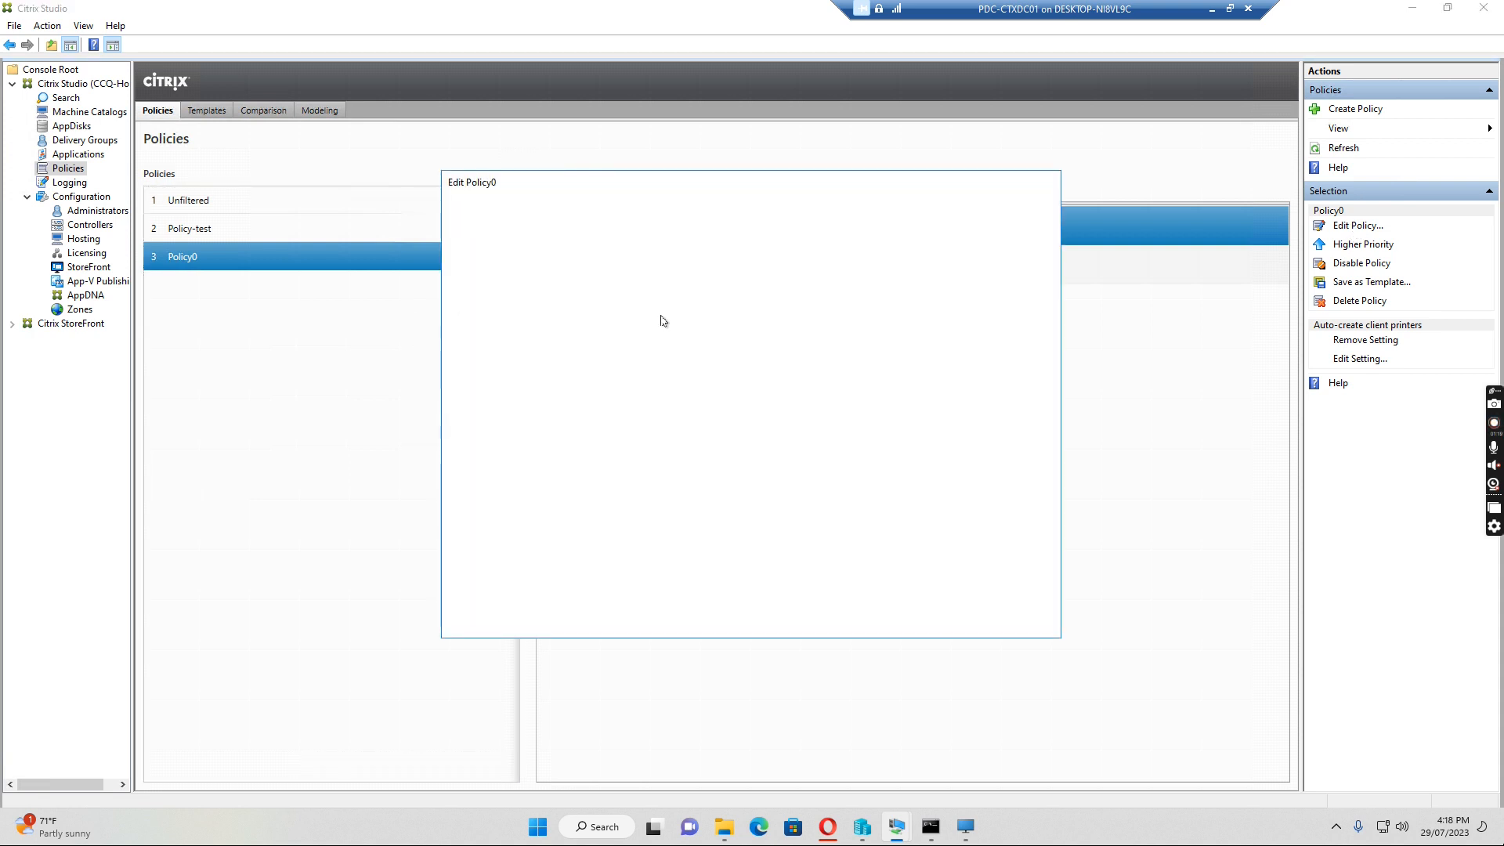
mouse_move(642, 335)
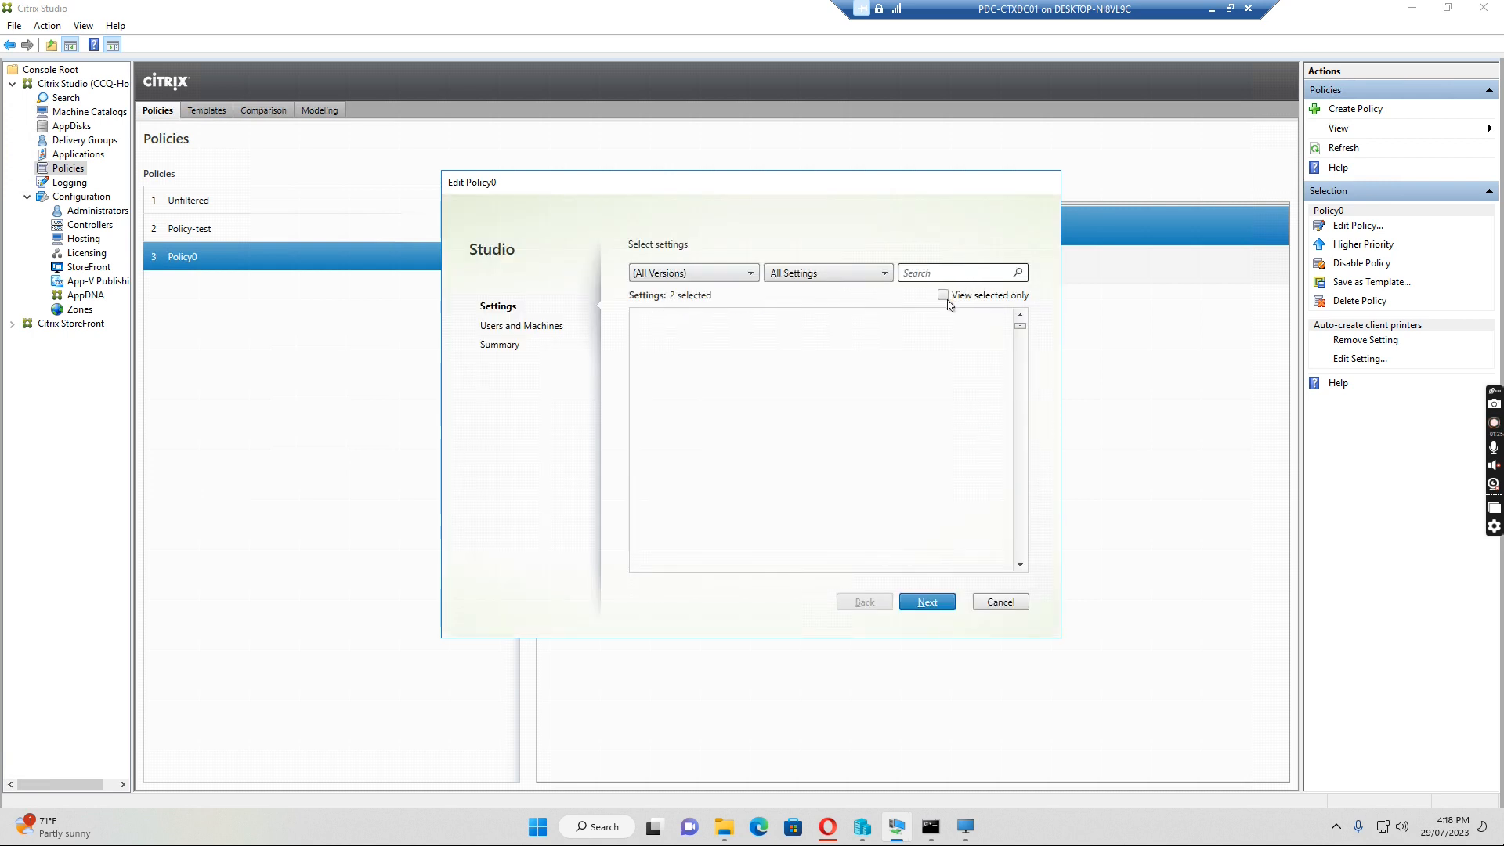
left_click(943, 296)
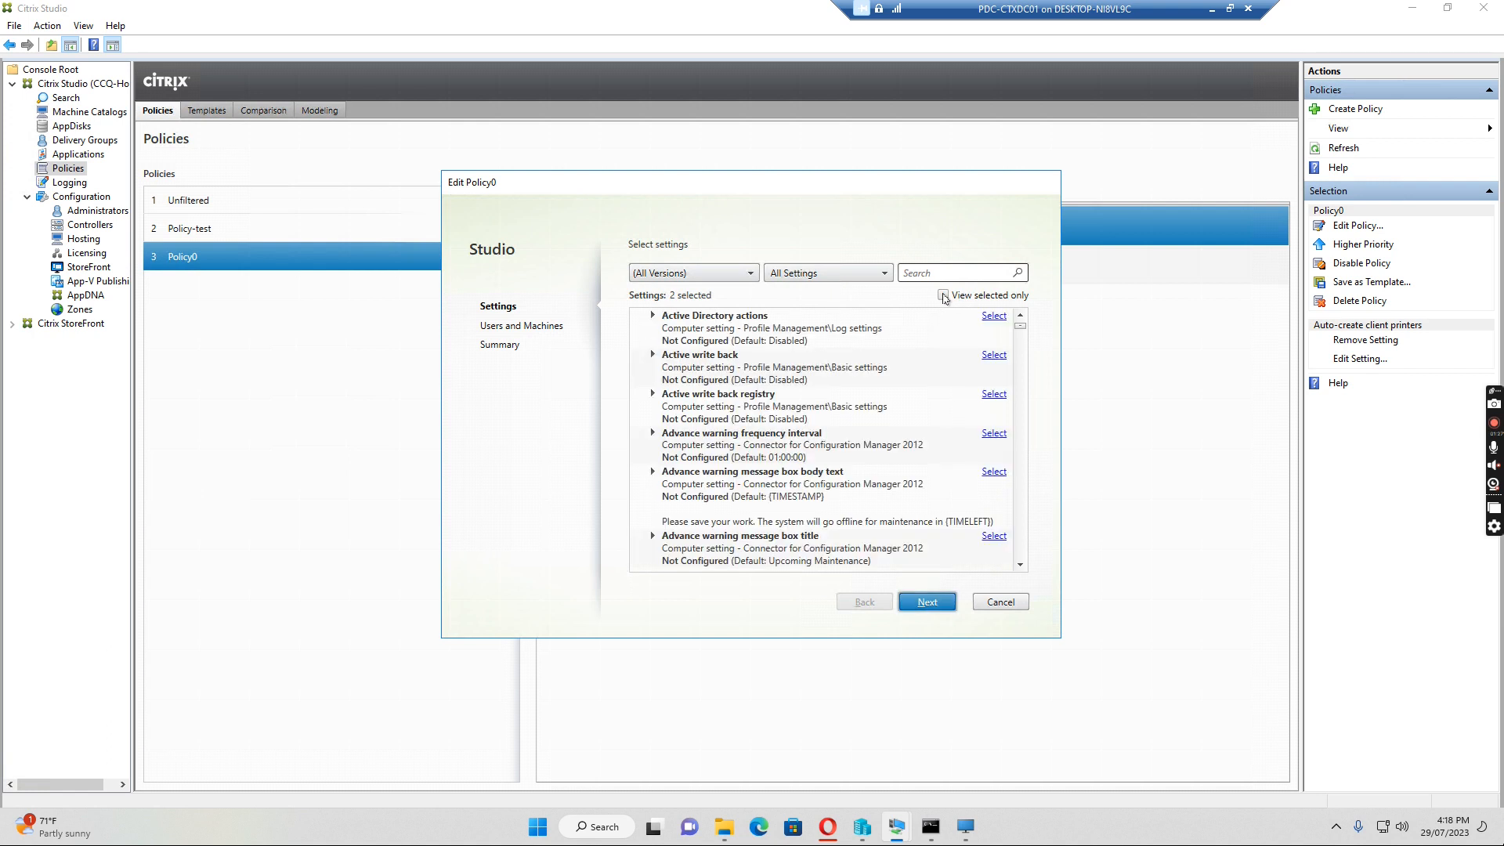
left_click(941, 295)
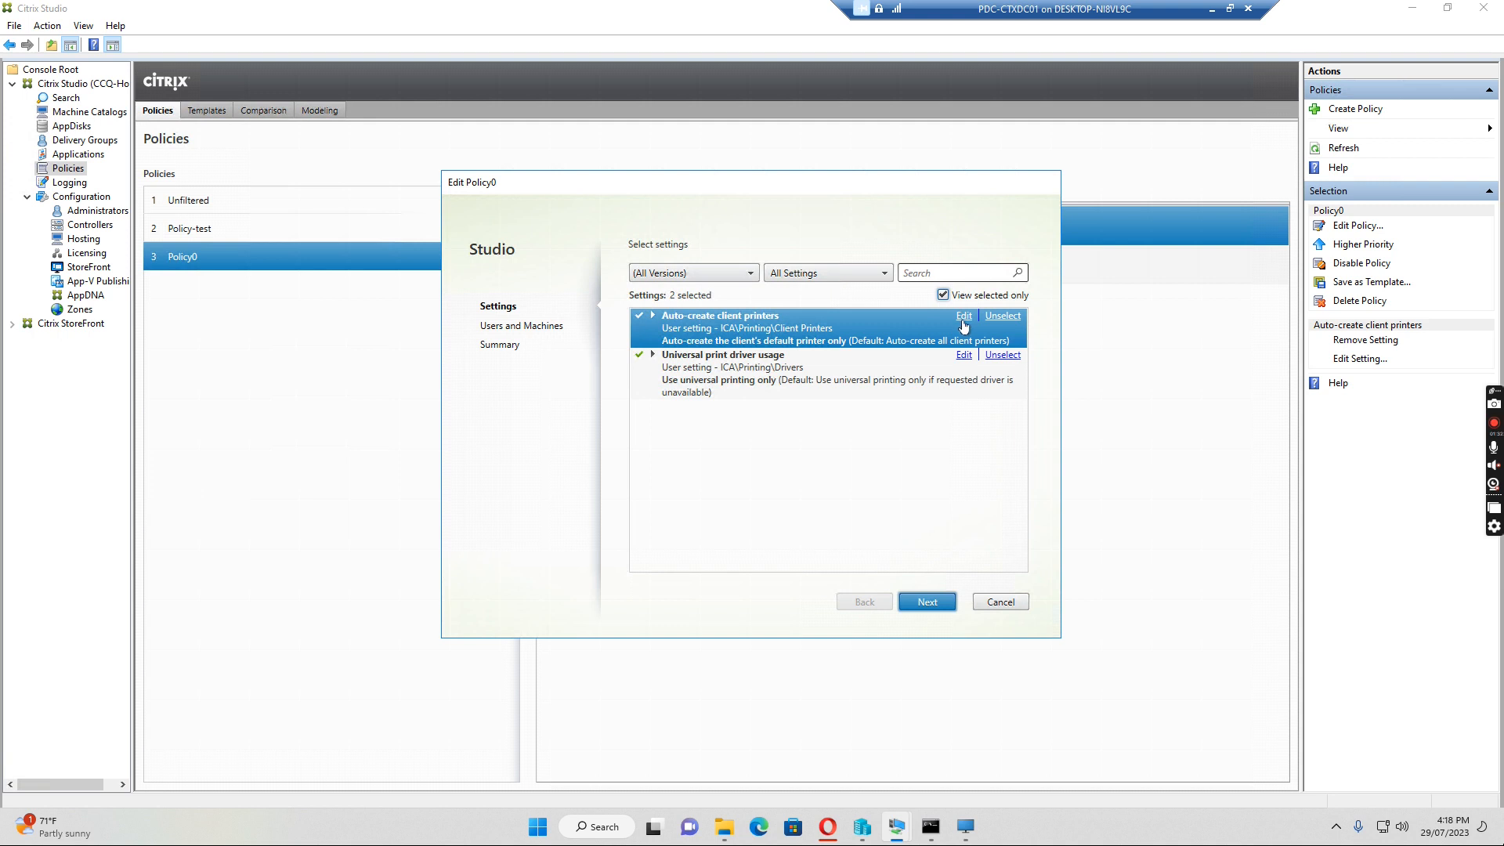
mouse_move(954, 313)
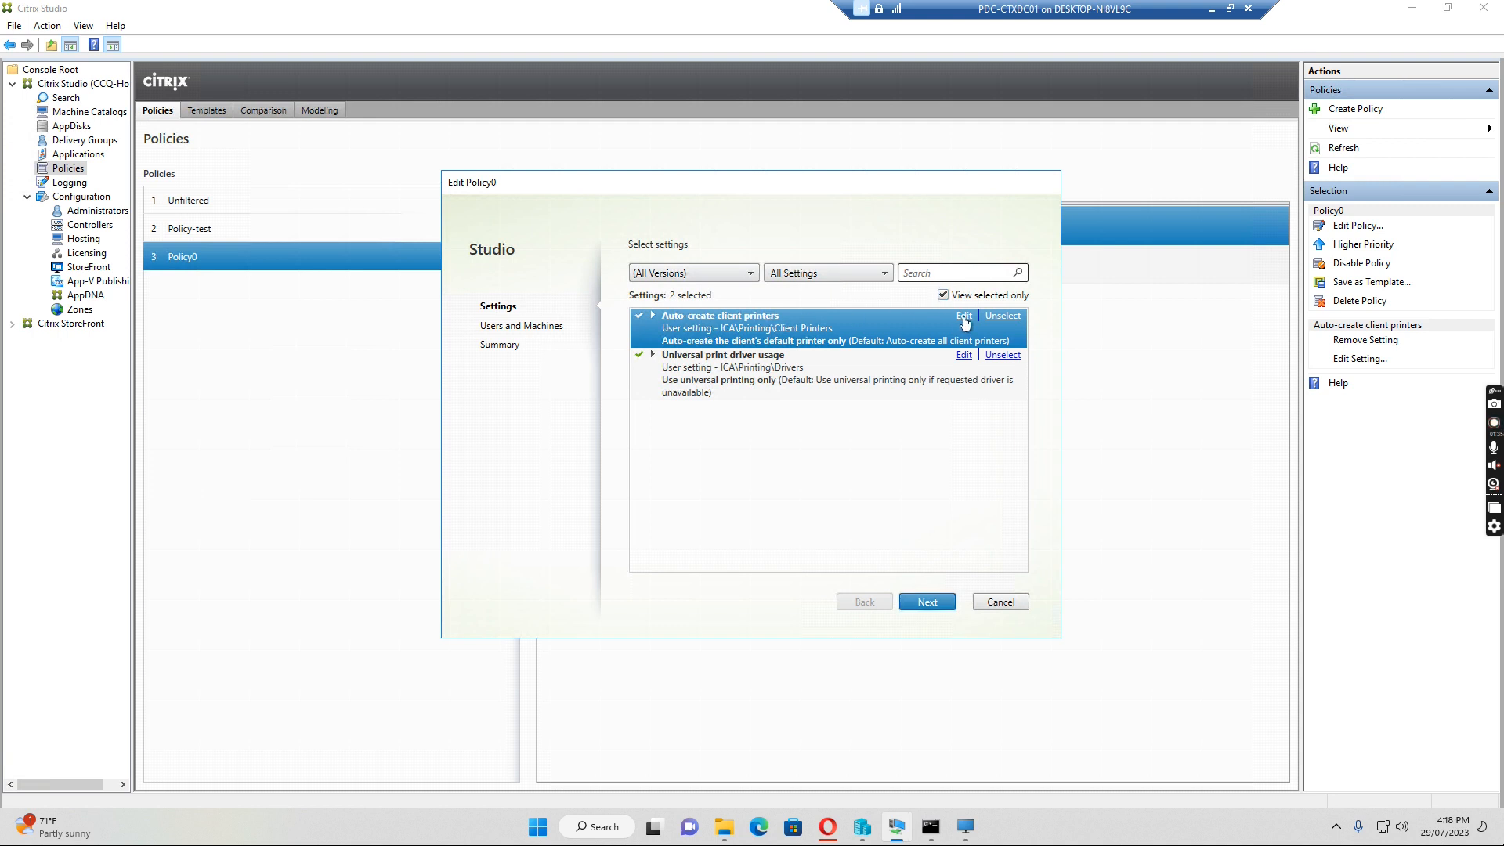
left_click(963, 315)
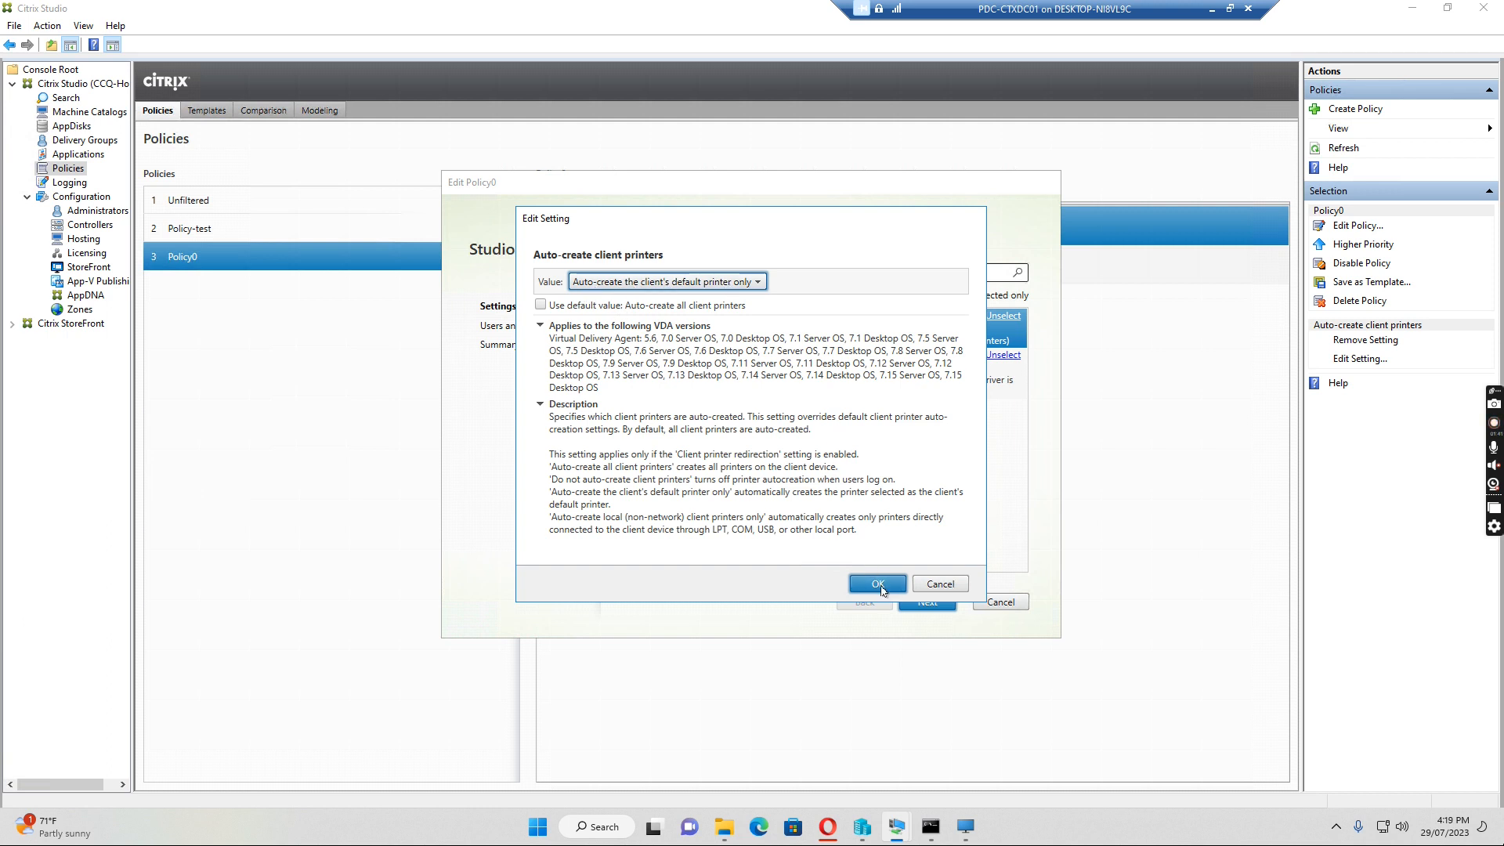
left_click(874, 585)
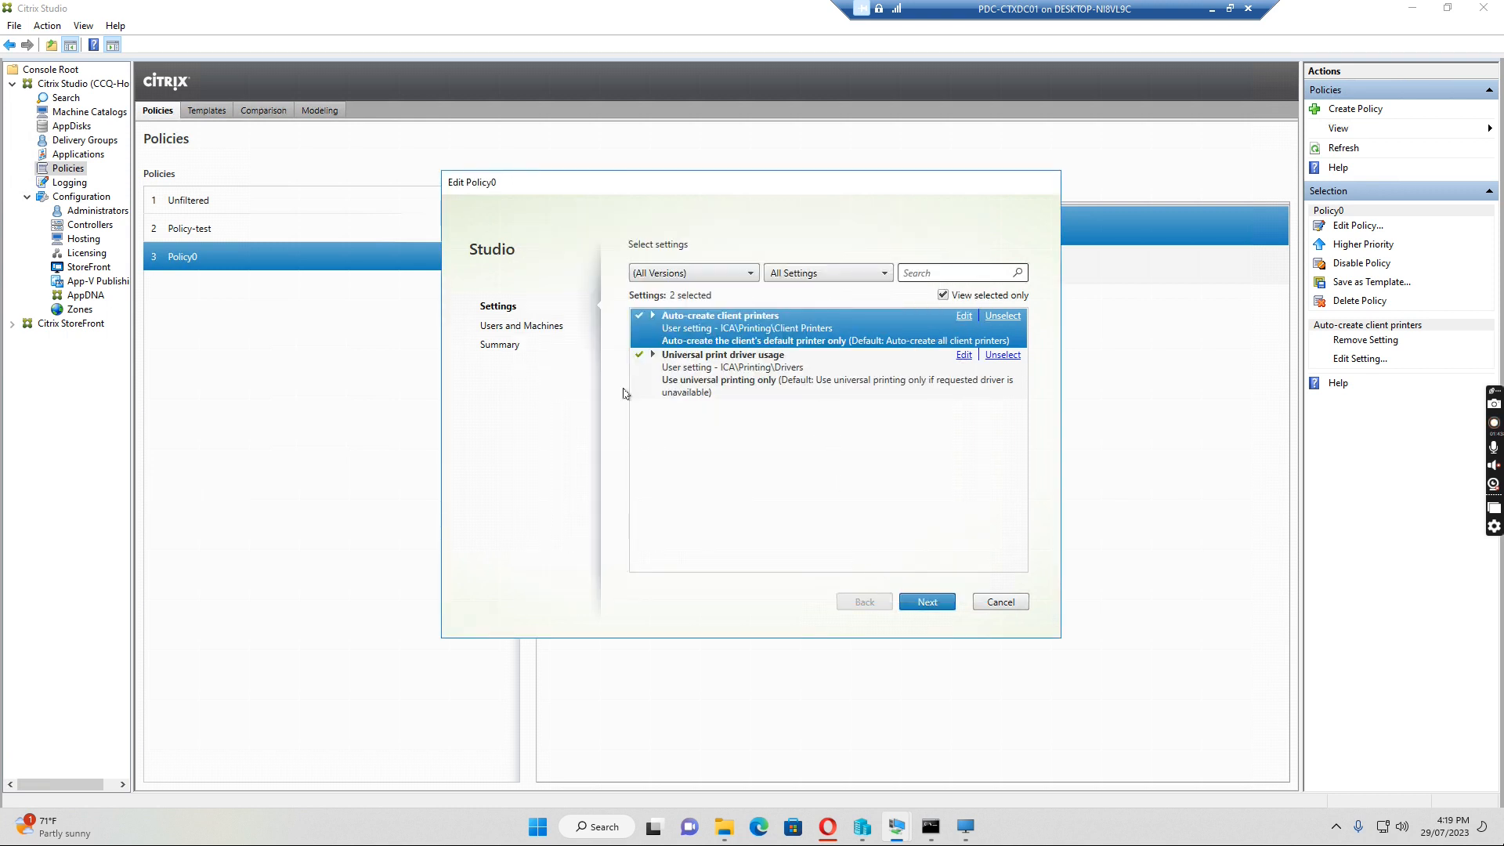
mouse_move(740, 373)
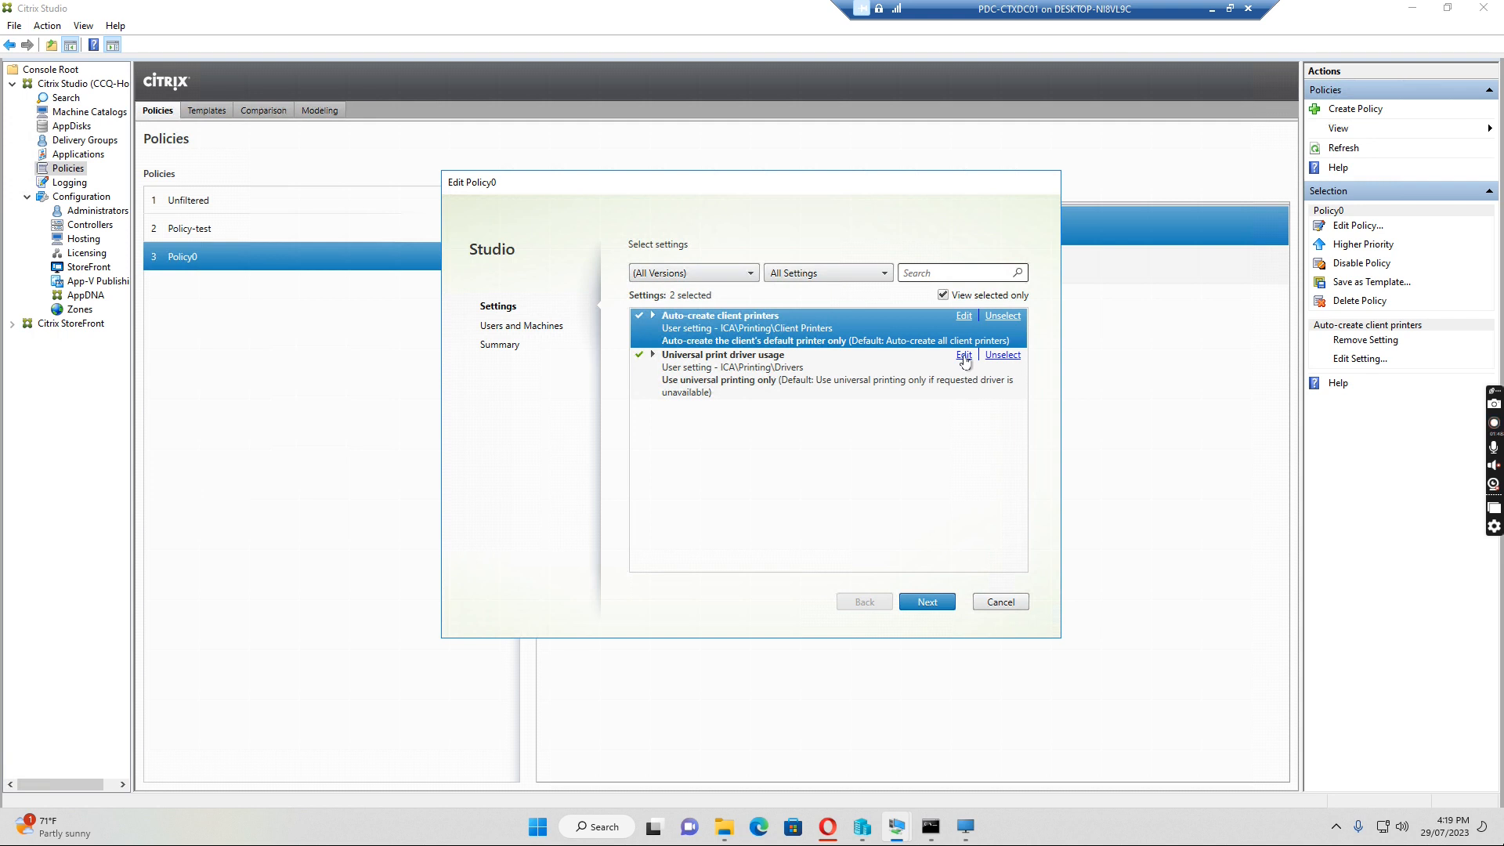
Set Universal print driver usage to 'Use universal printing only'.
left_click(964, 355)
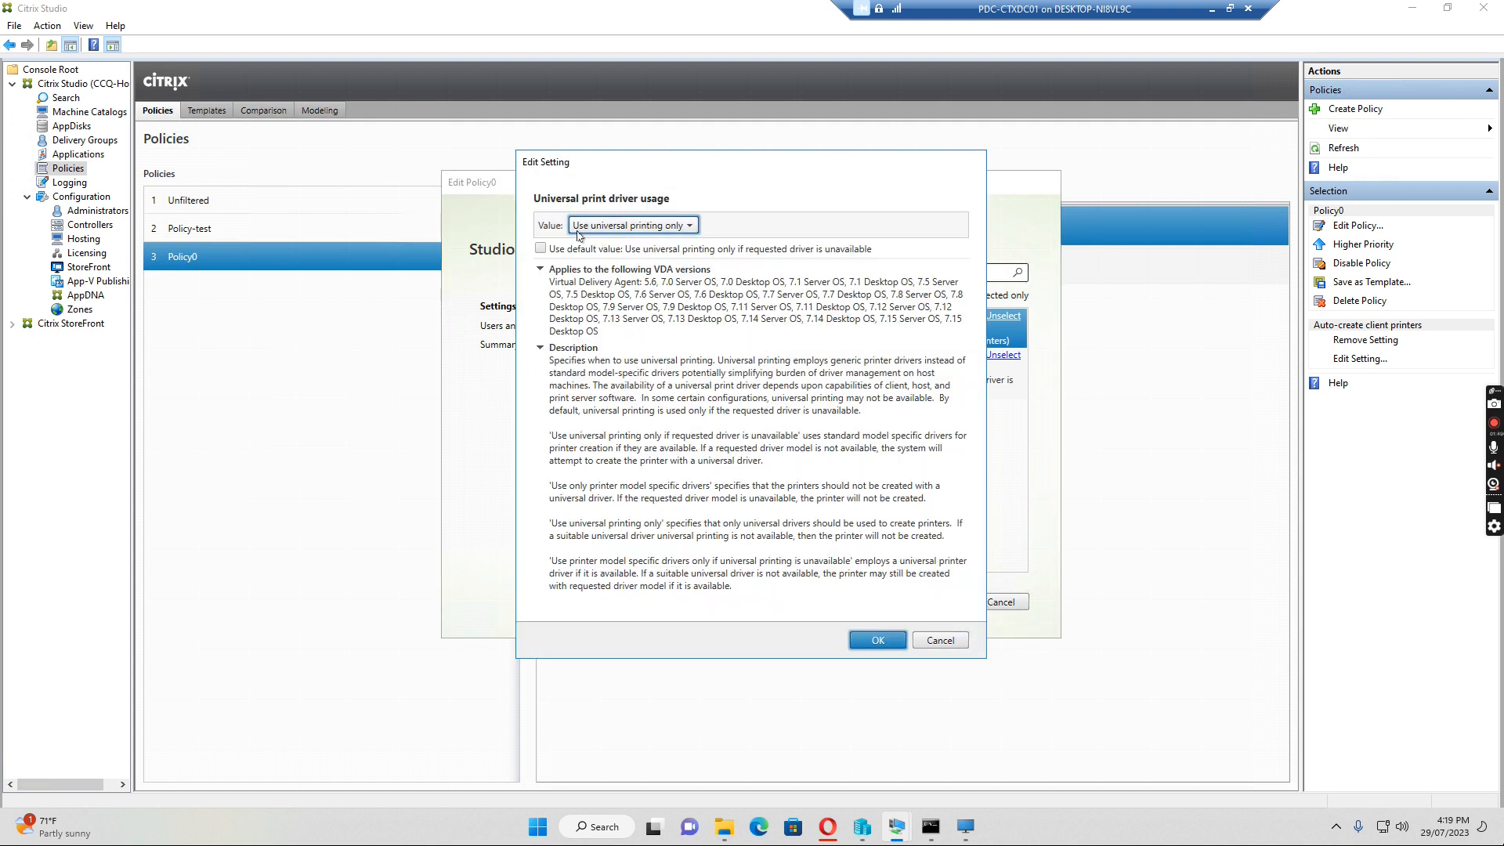
mouse_move(832, 602)
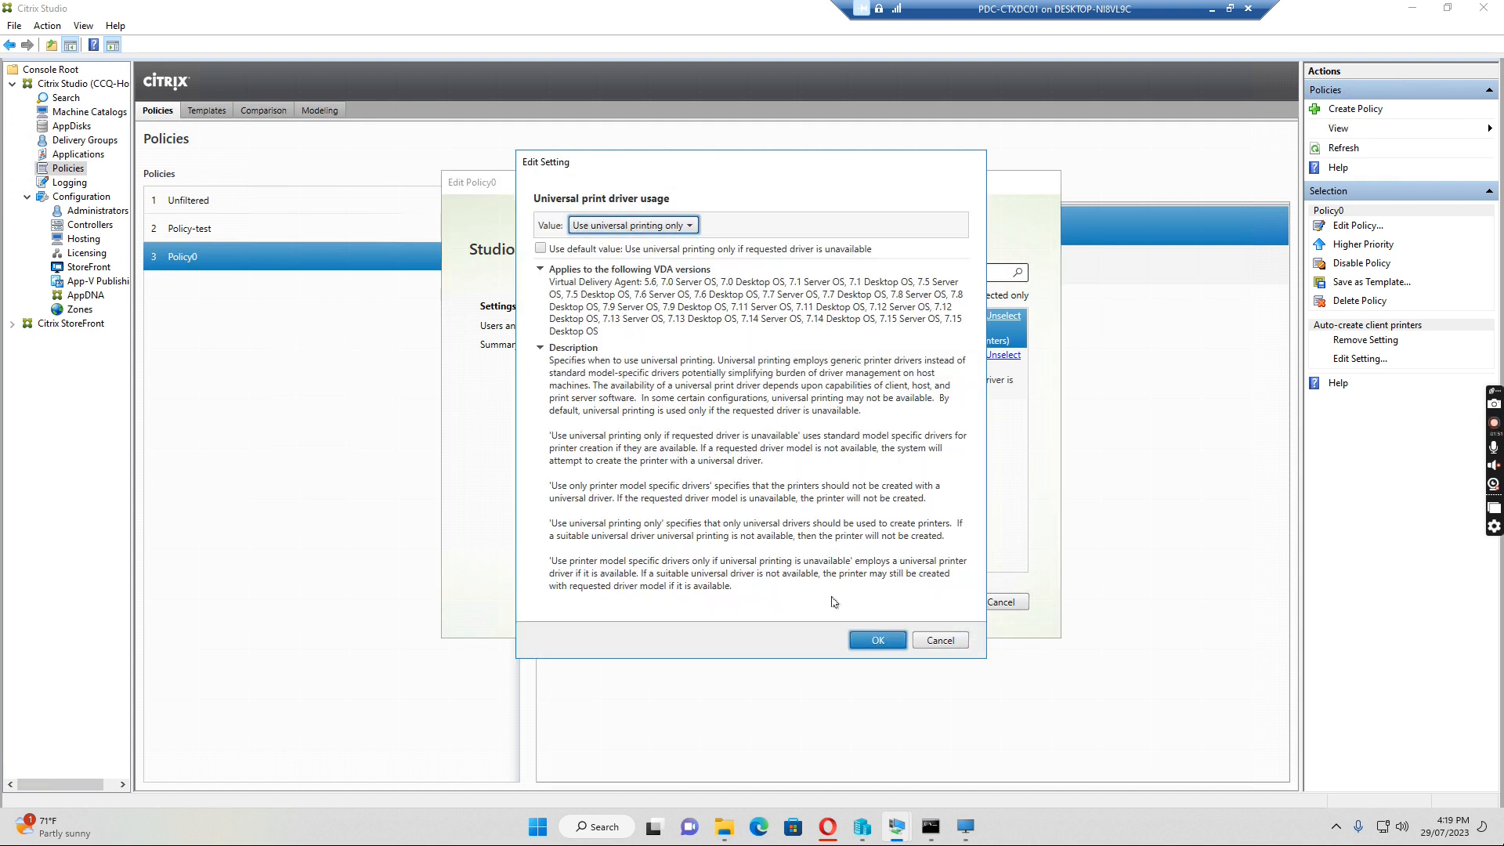
left_click(874, 639)
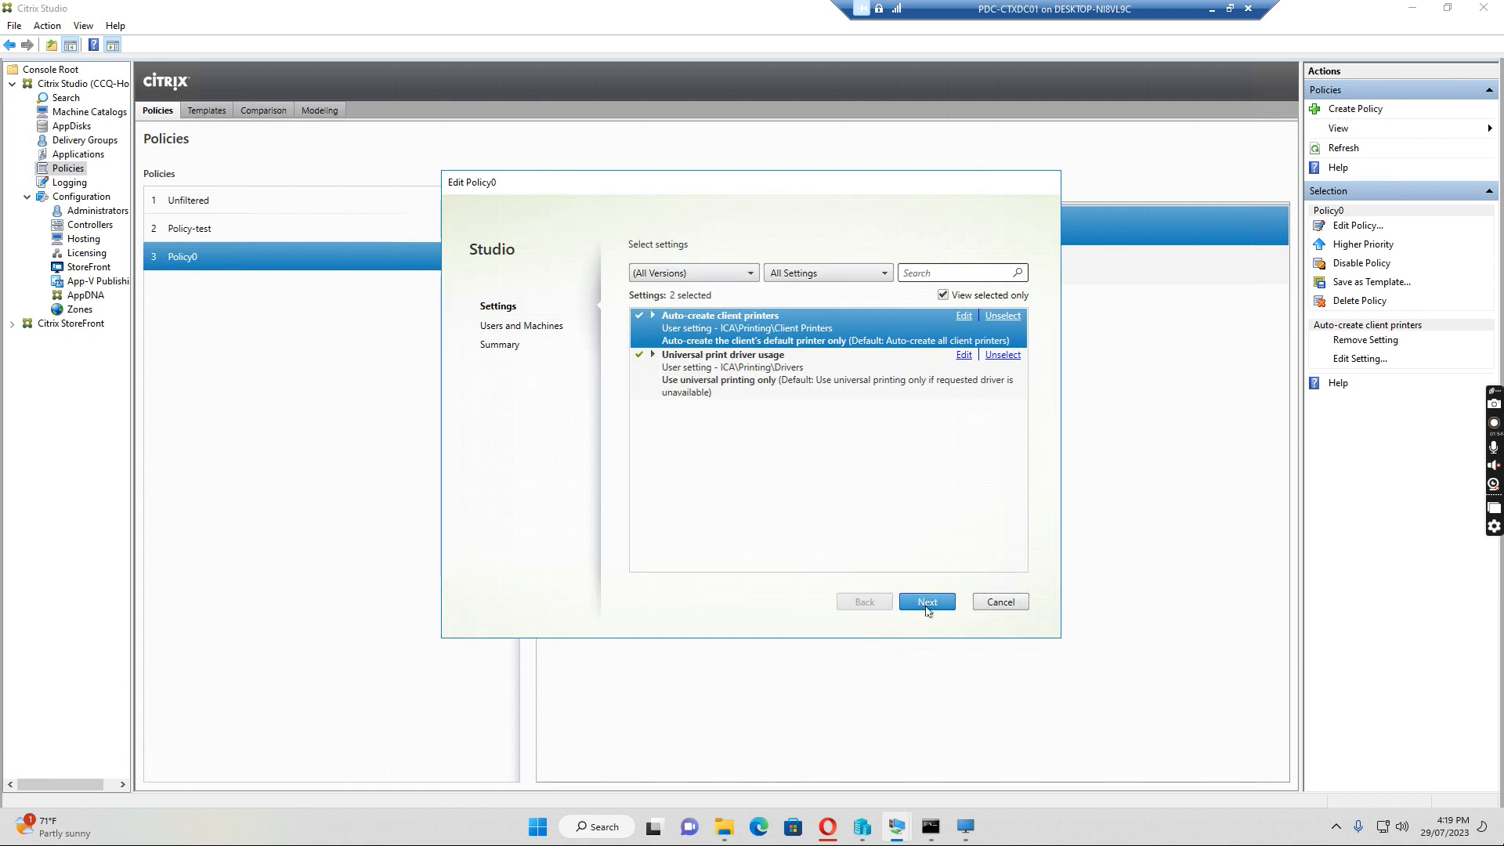
Assign Policy0 to the AG-Client-printer-mapping group filter and finish saving the policy.
left_click(926, 601)
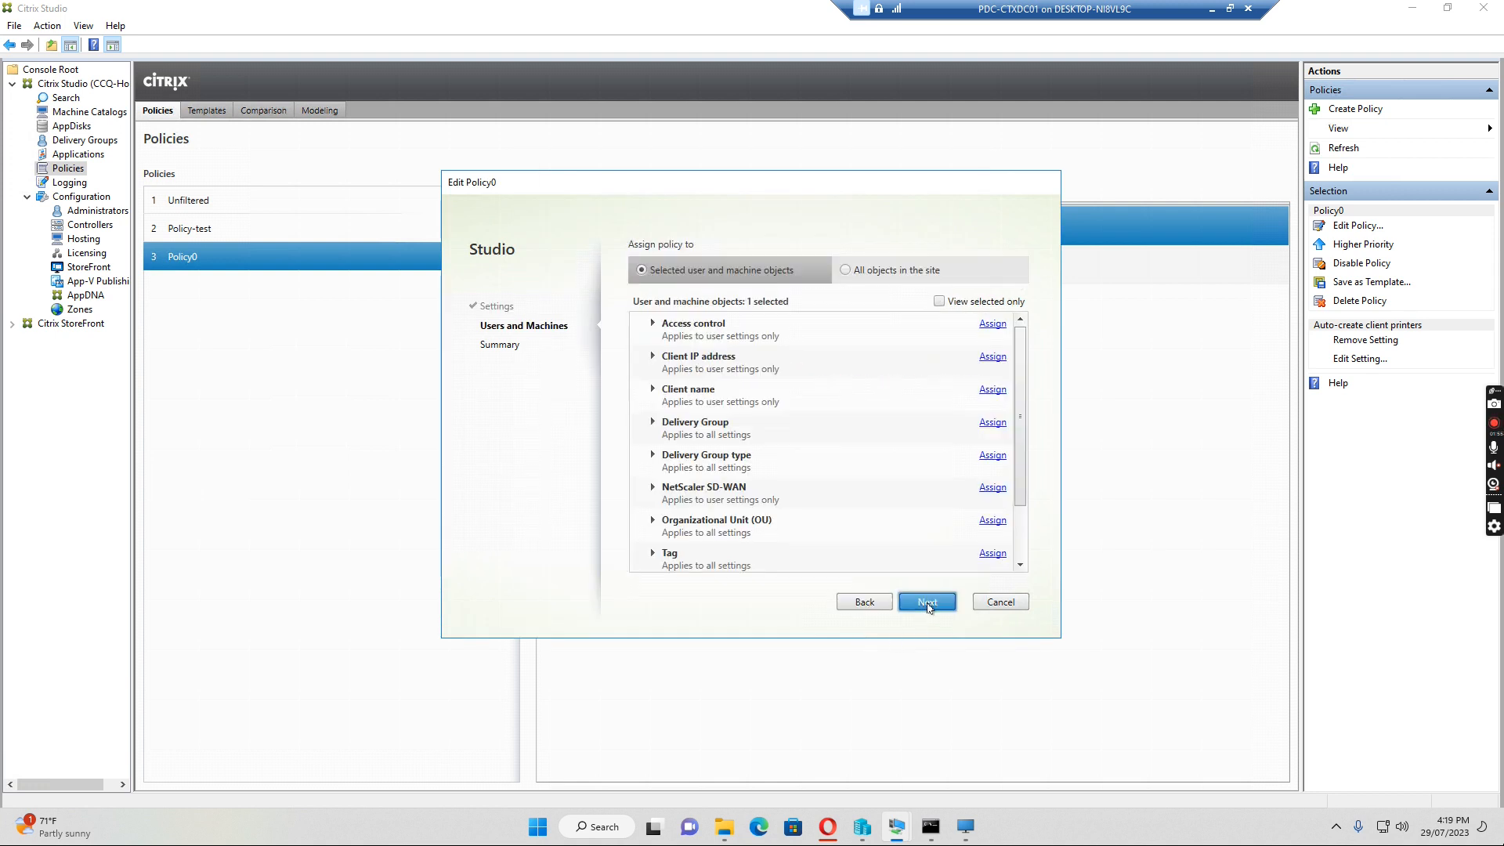
scroll("down", 3)
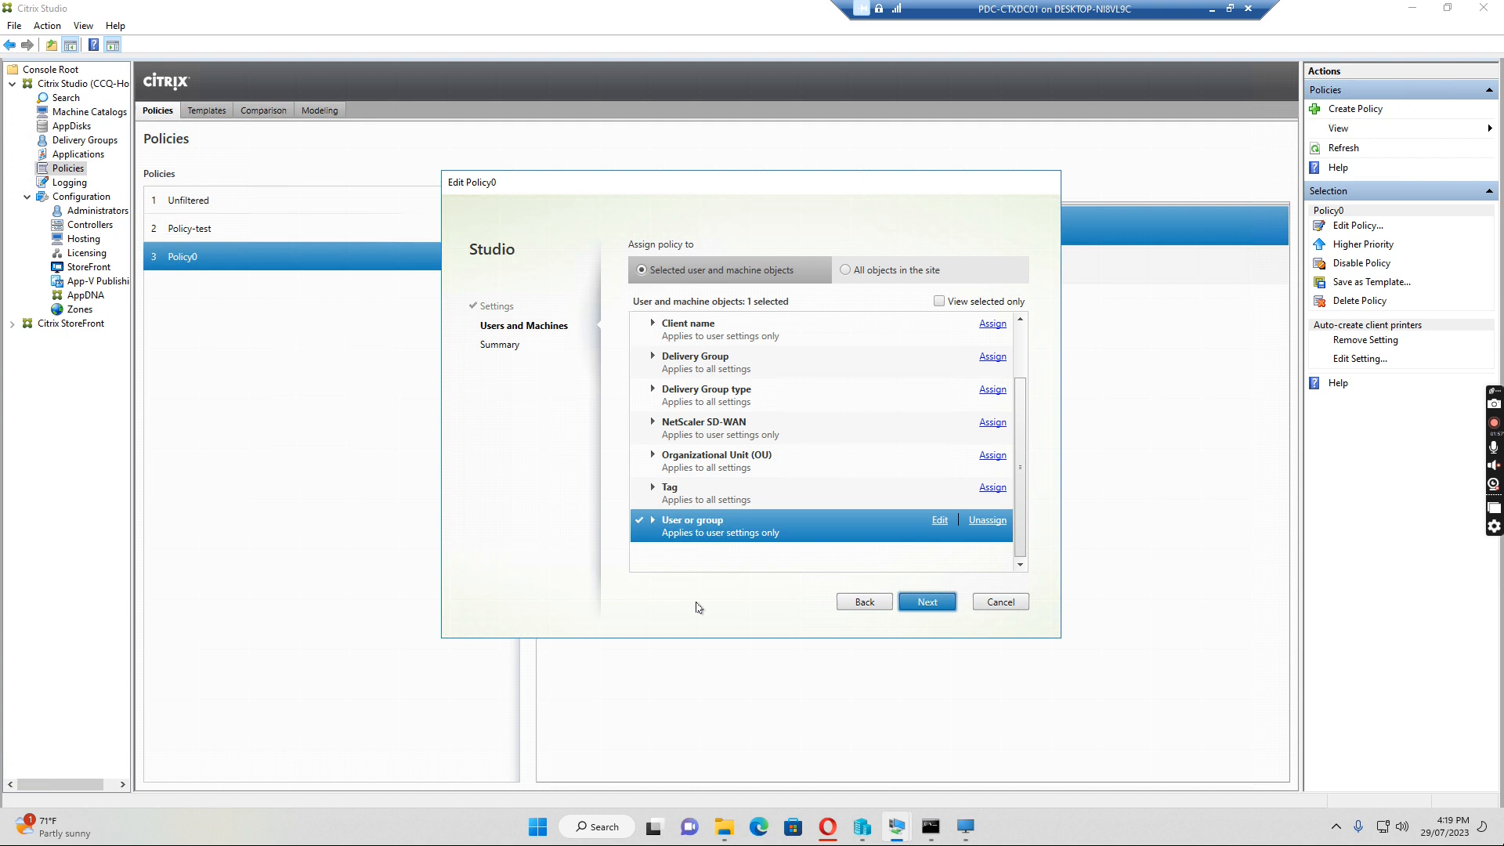
mouse_move(924, 530)
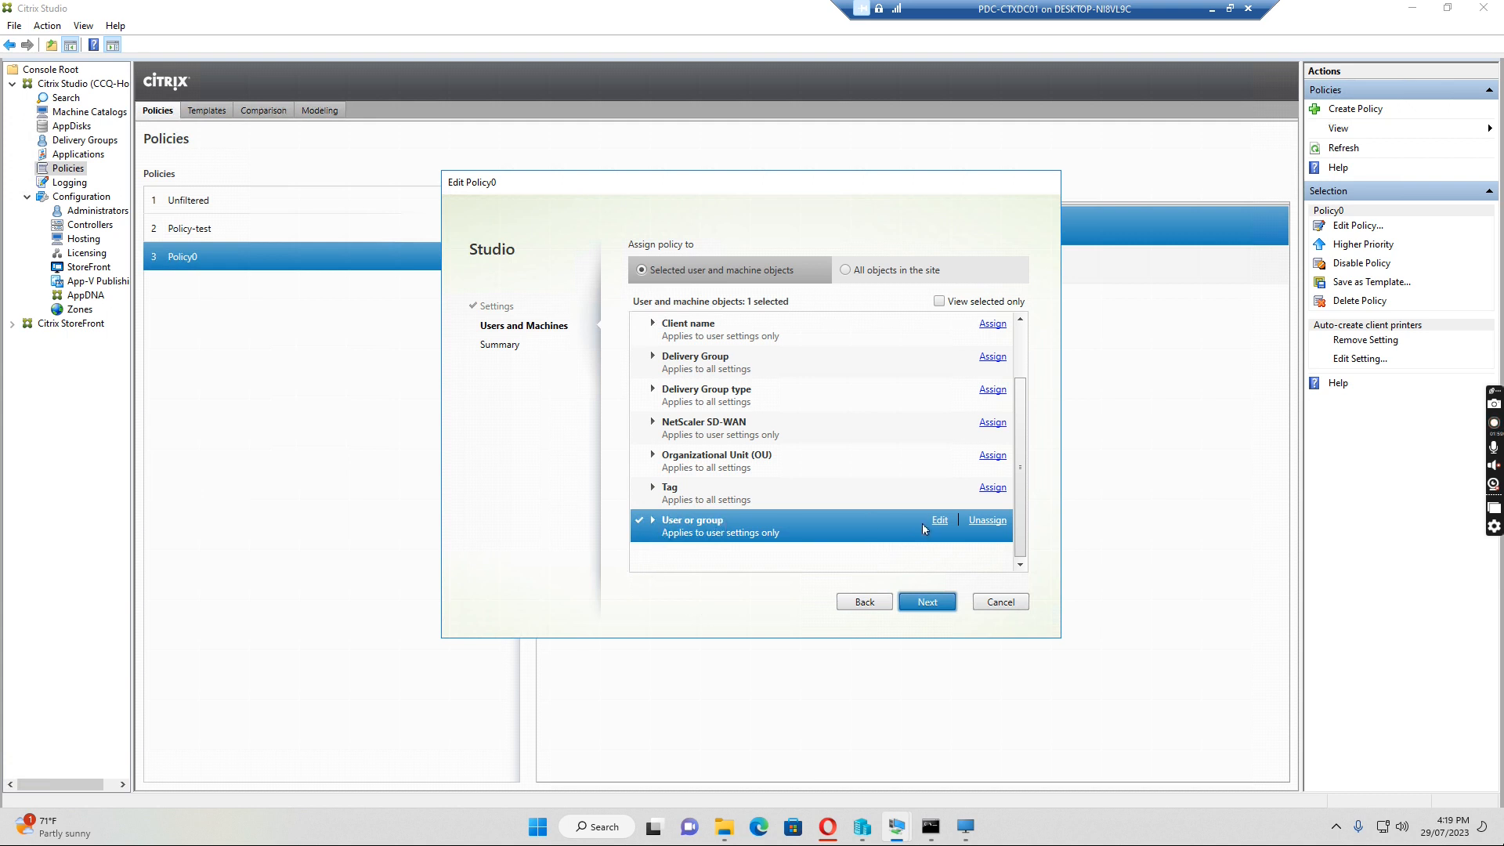
left_click(939, 520)
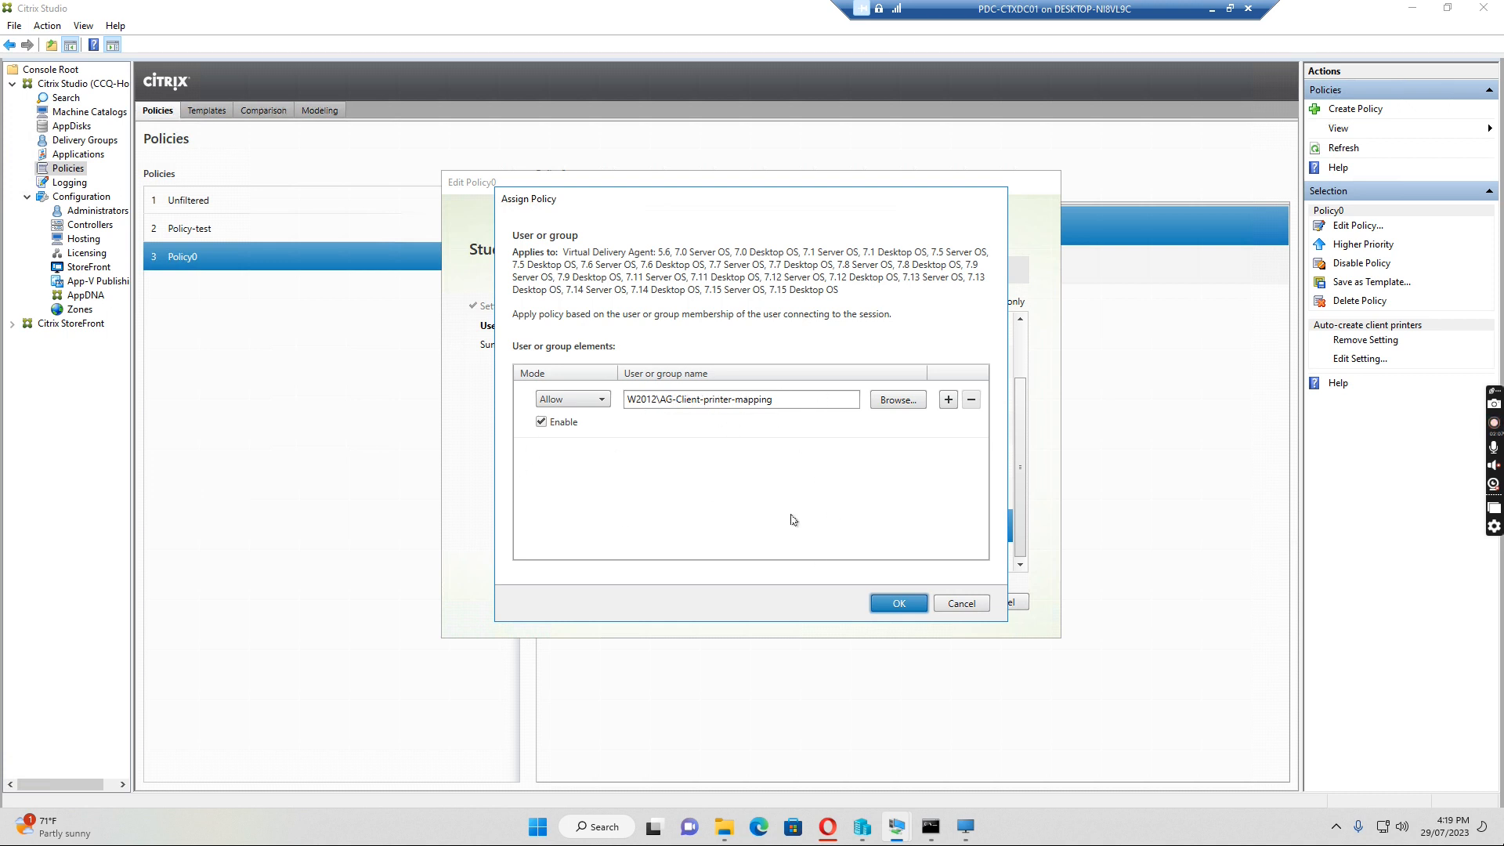
left_click(899, 601)
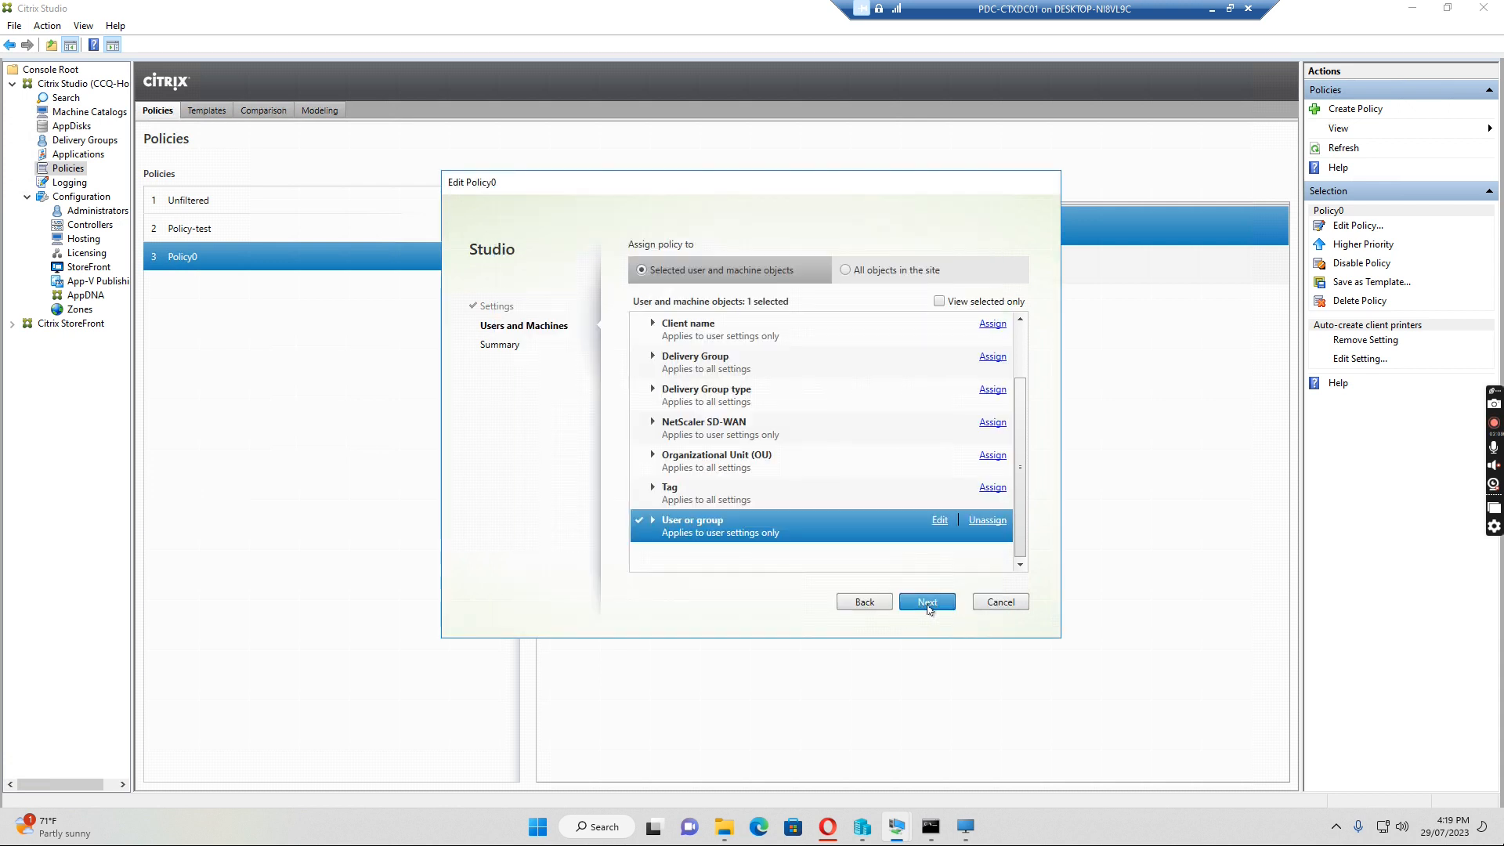
left_click(926, 602)
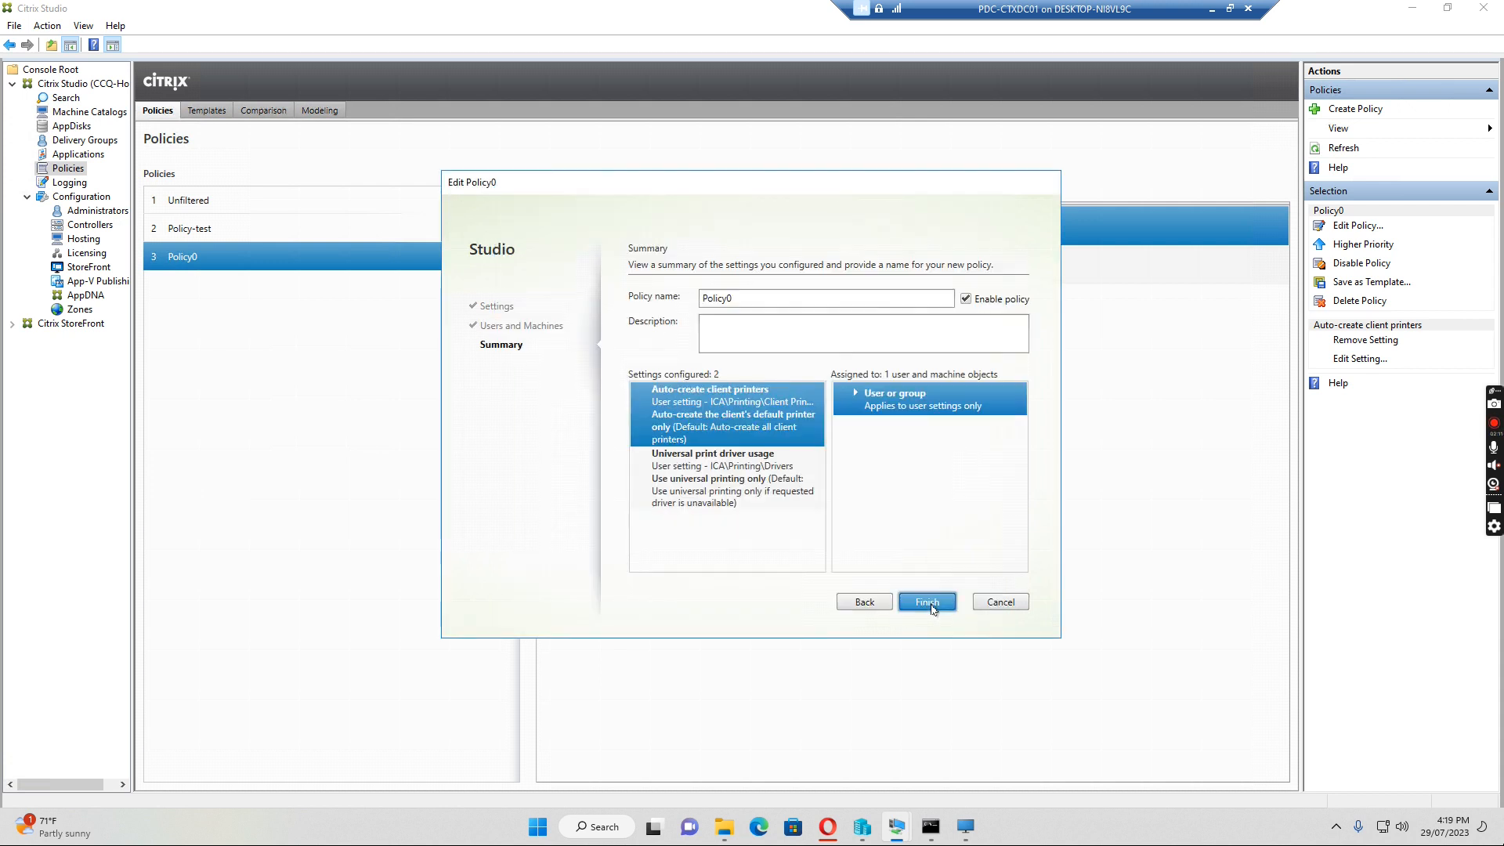
left_click(926, 601)
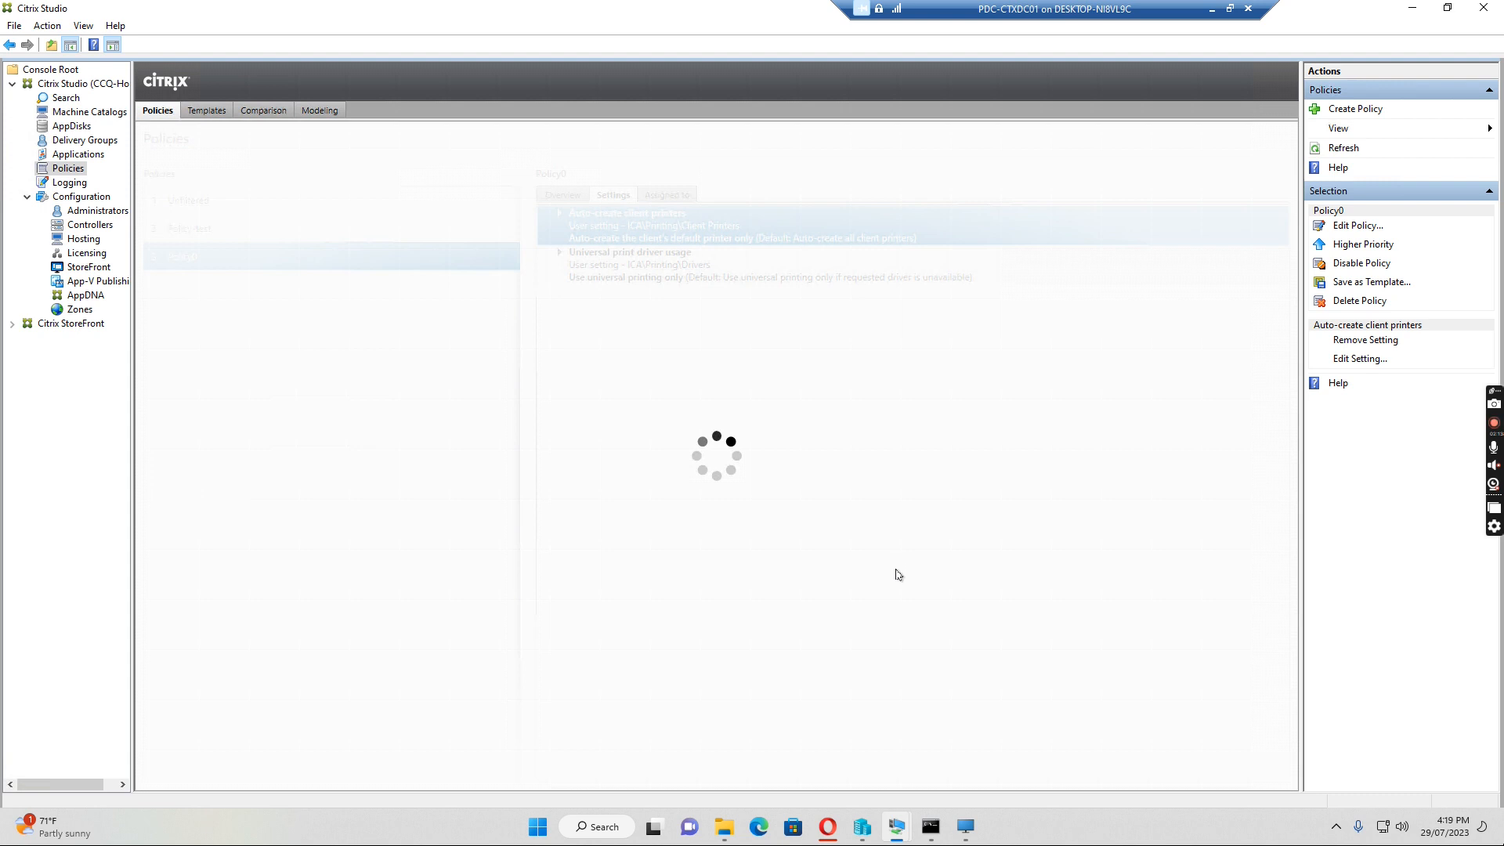
mouse_move(826, 827)
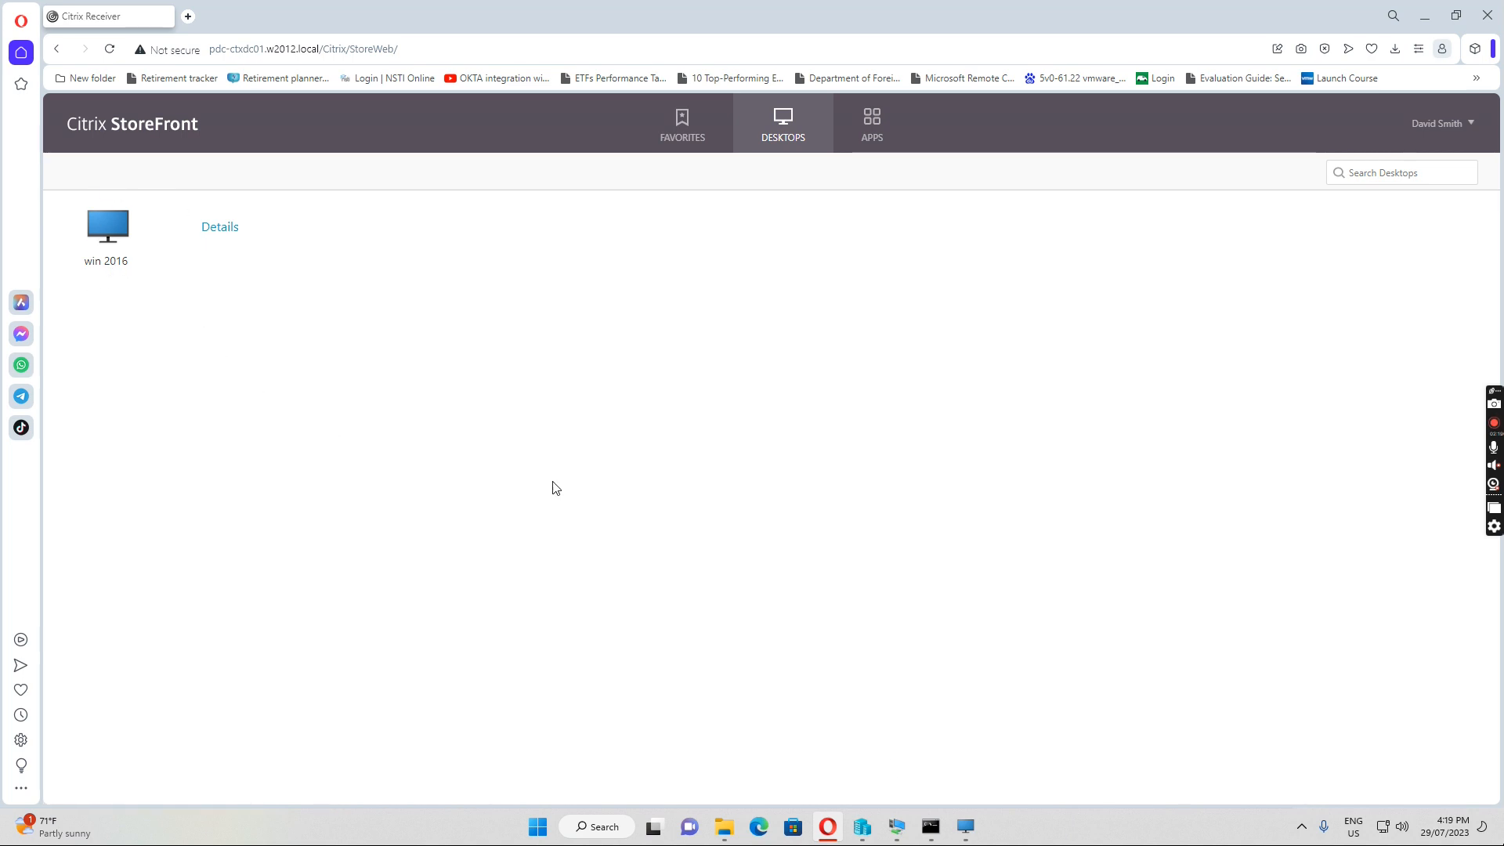
Switch back to the win 2016 desktop session showing the mapped HP DeskJet printer.
left_click(107, 224)
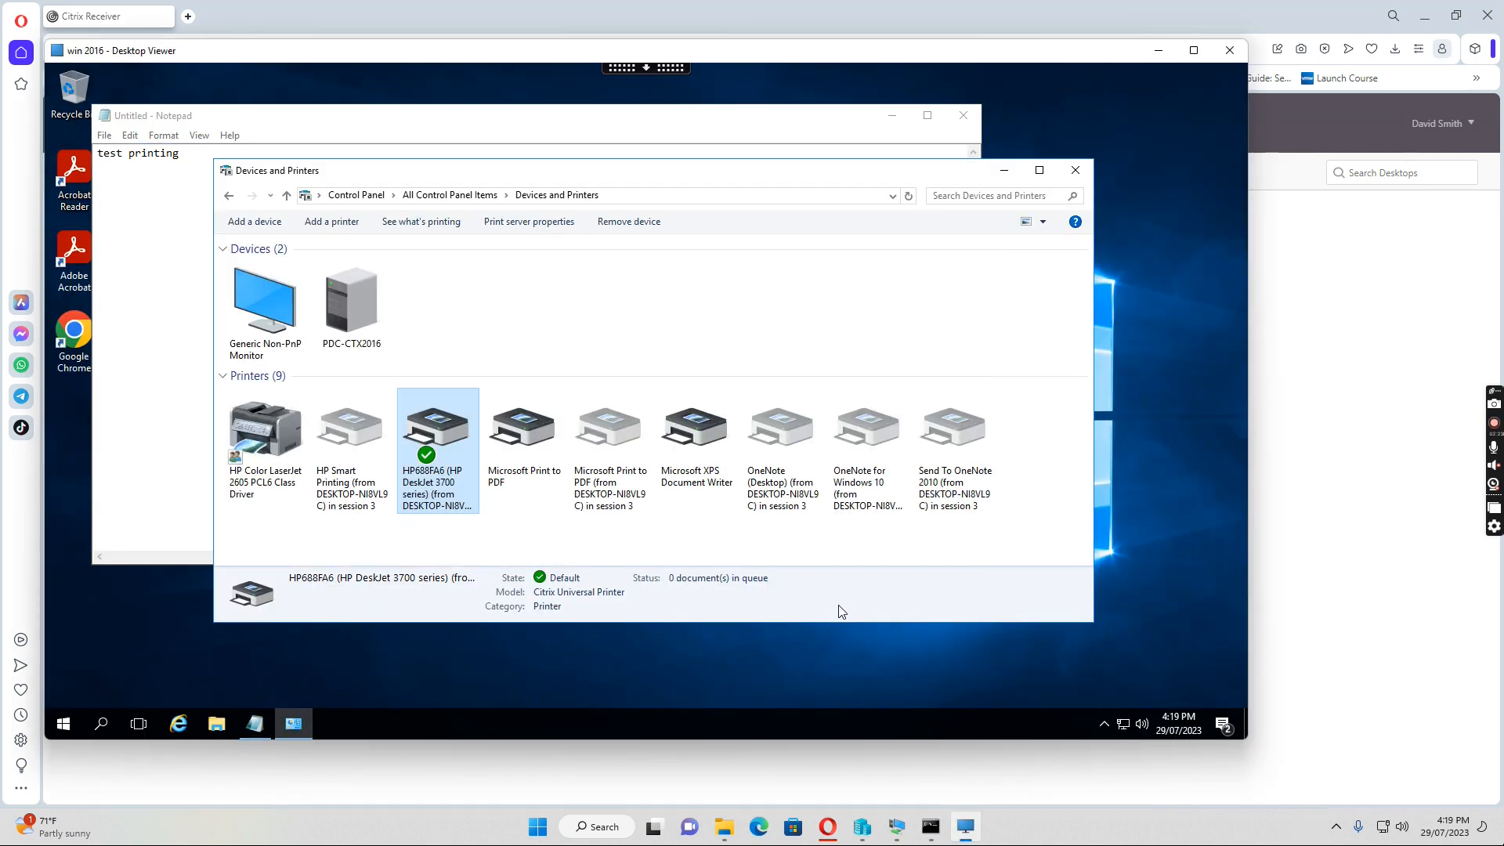
mouse_move(519, 213)
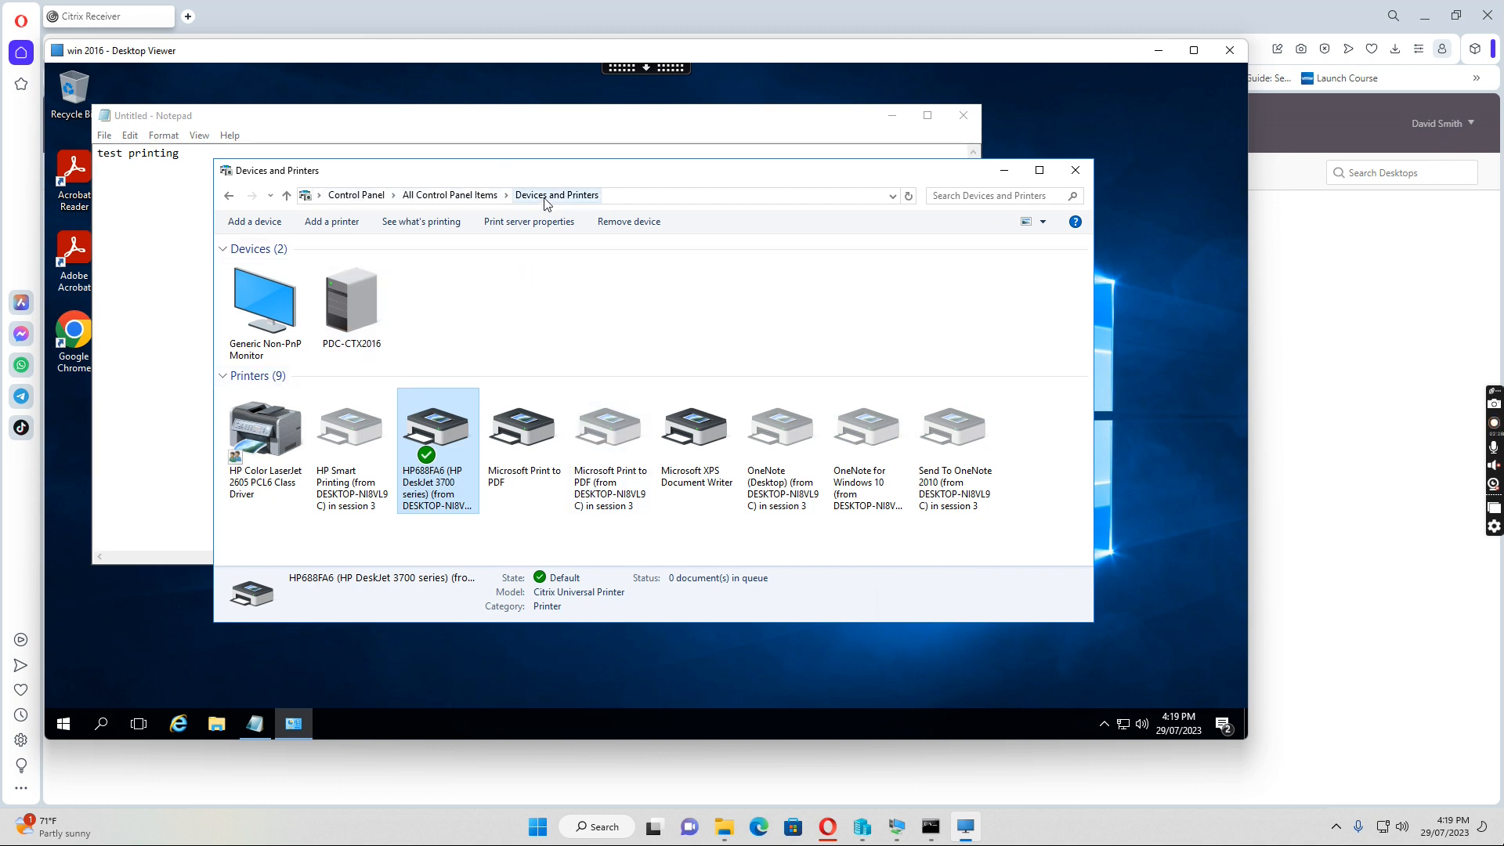
mouse_move(437, 442)
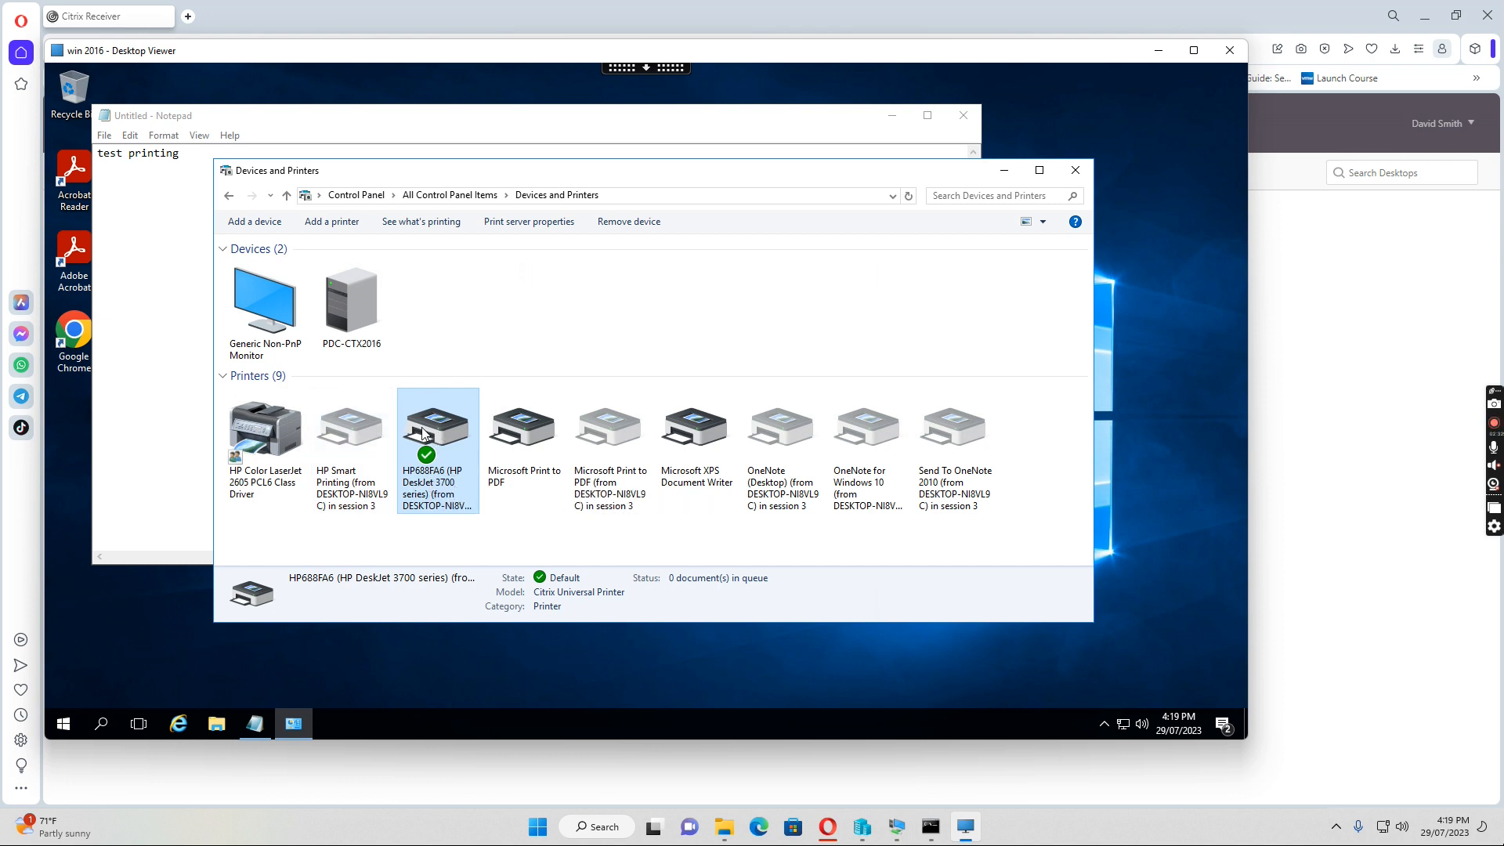
mouse_move(438, 437)
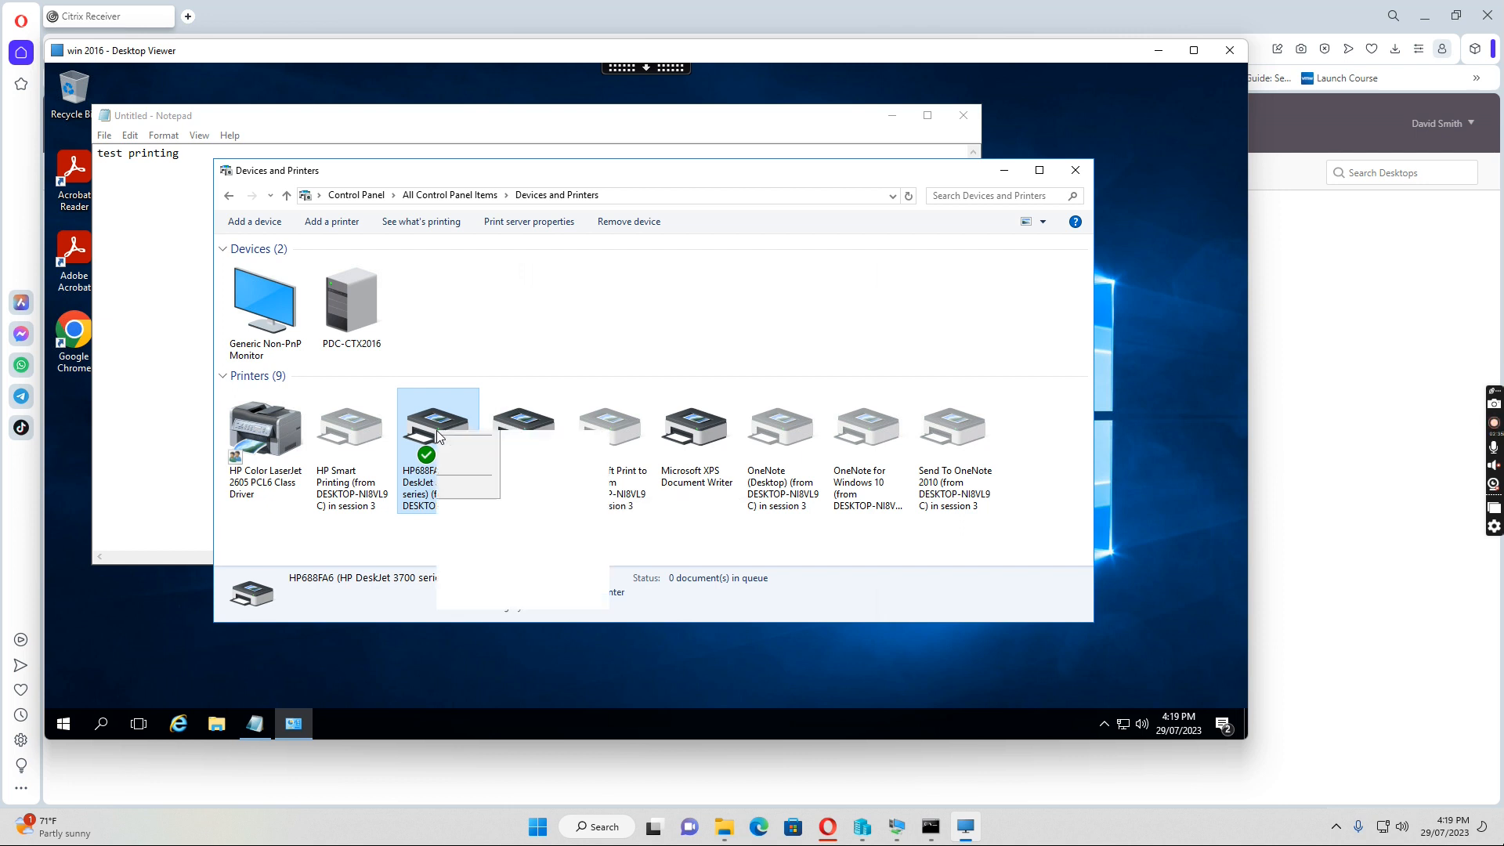
Check the HP DeskJet printer's Advanced properties for the Citrix Universal Printer driver, then close them.
right_click(437, 426)
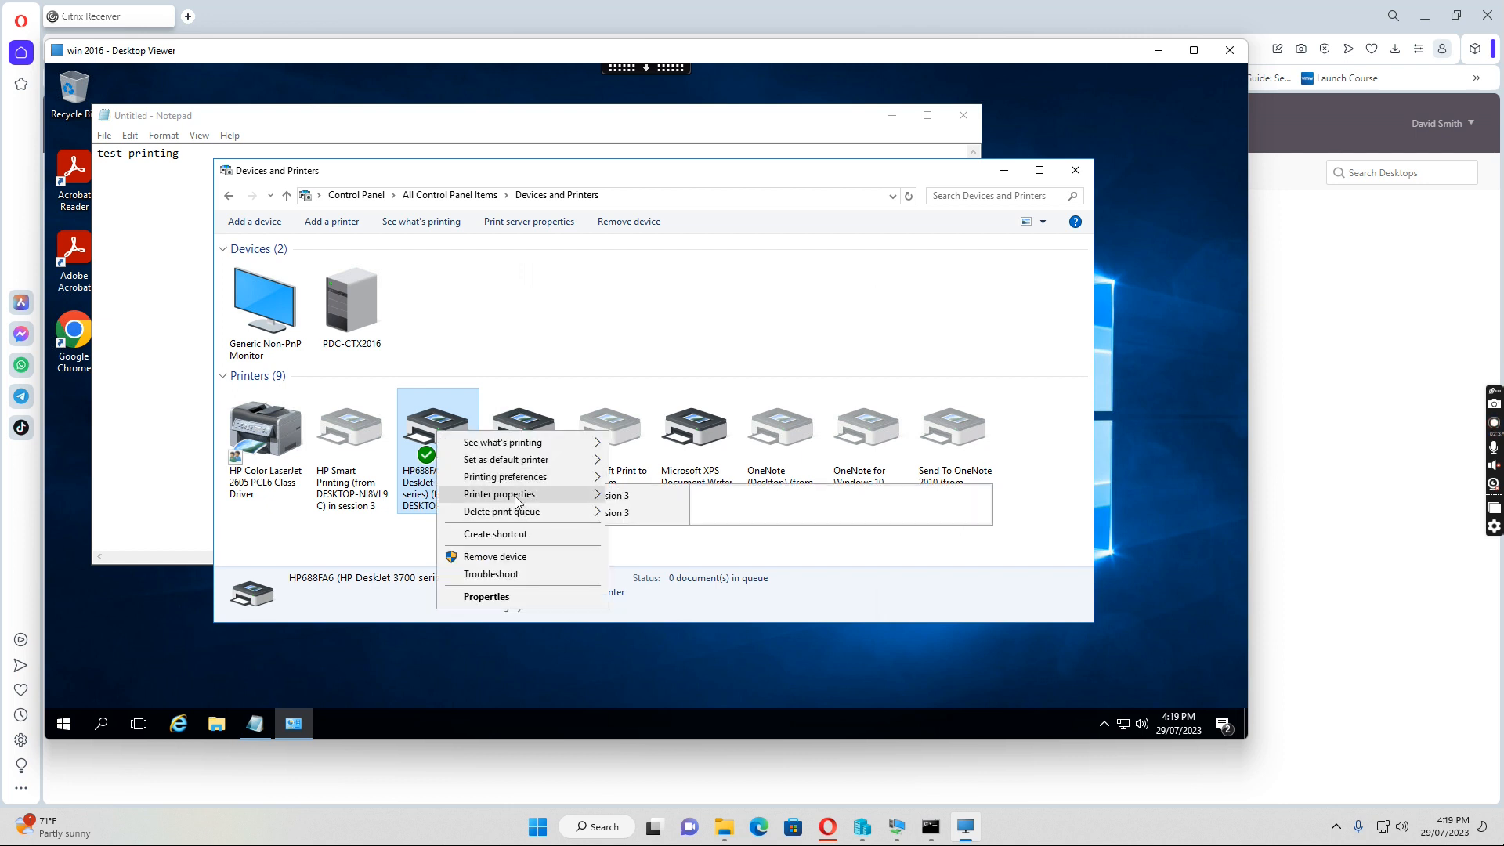
left_click(498, 493)
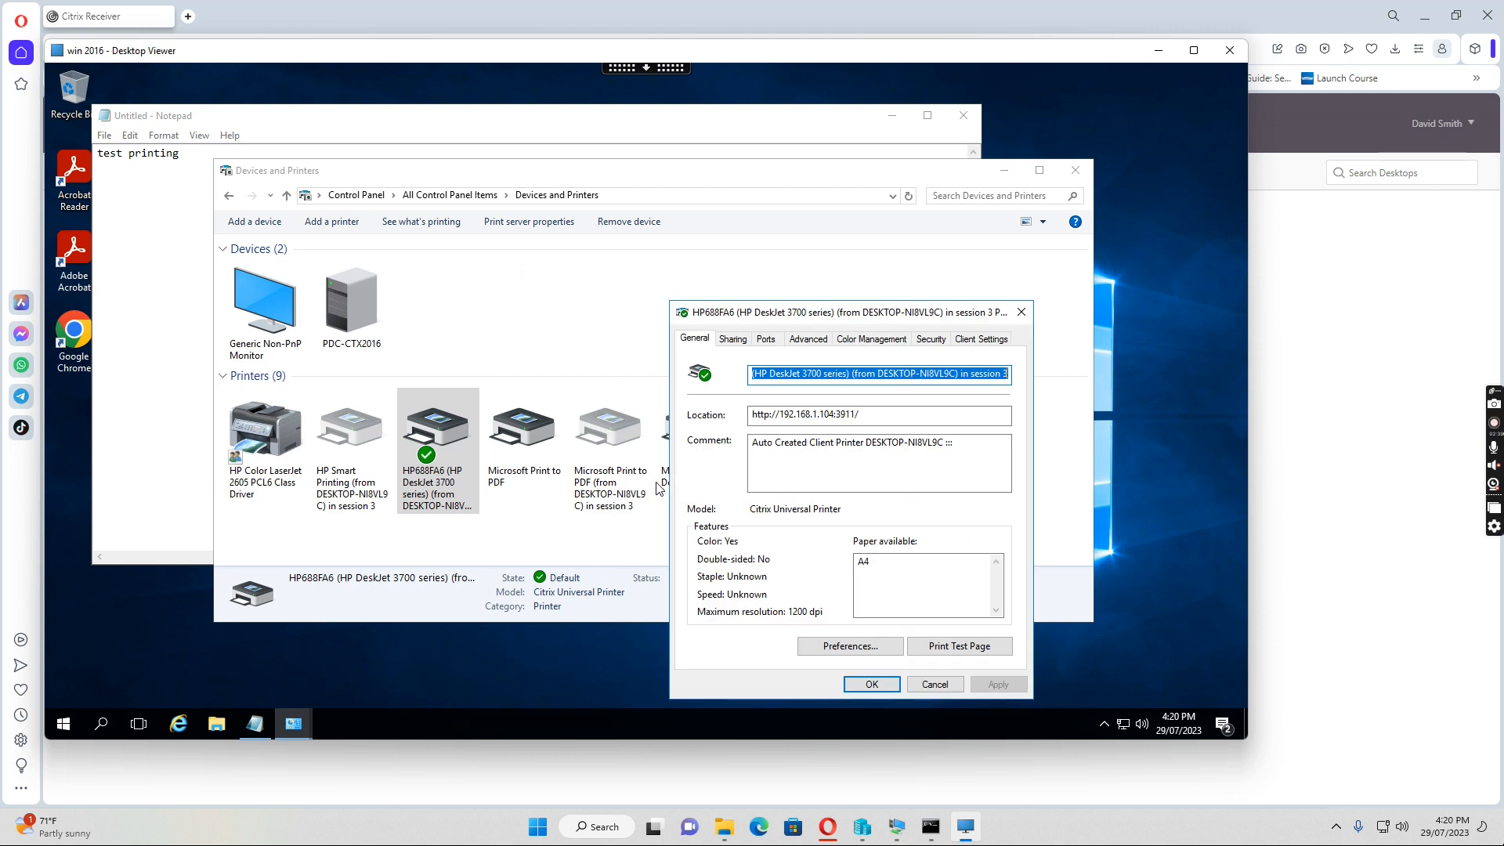
left_click(807, 339)
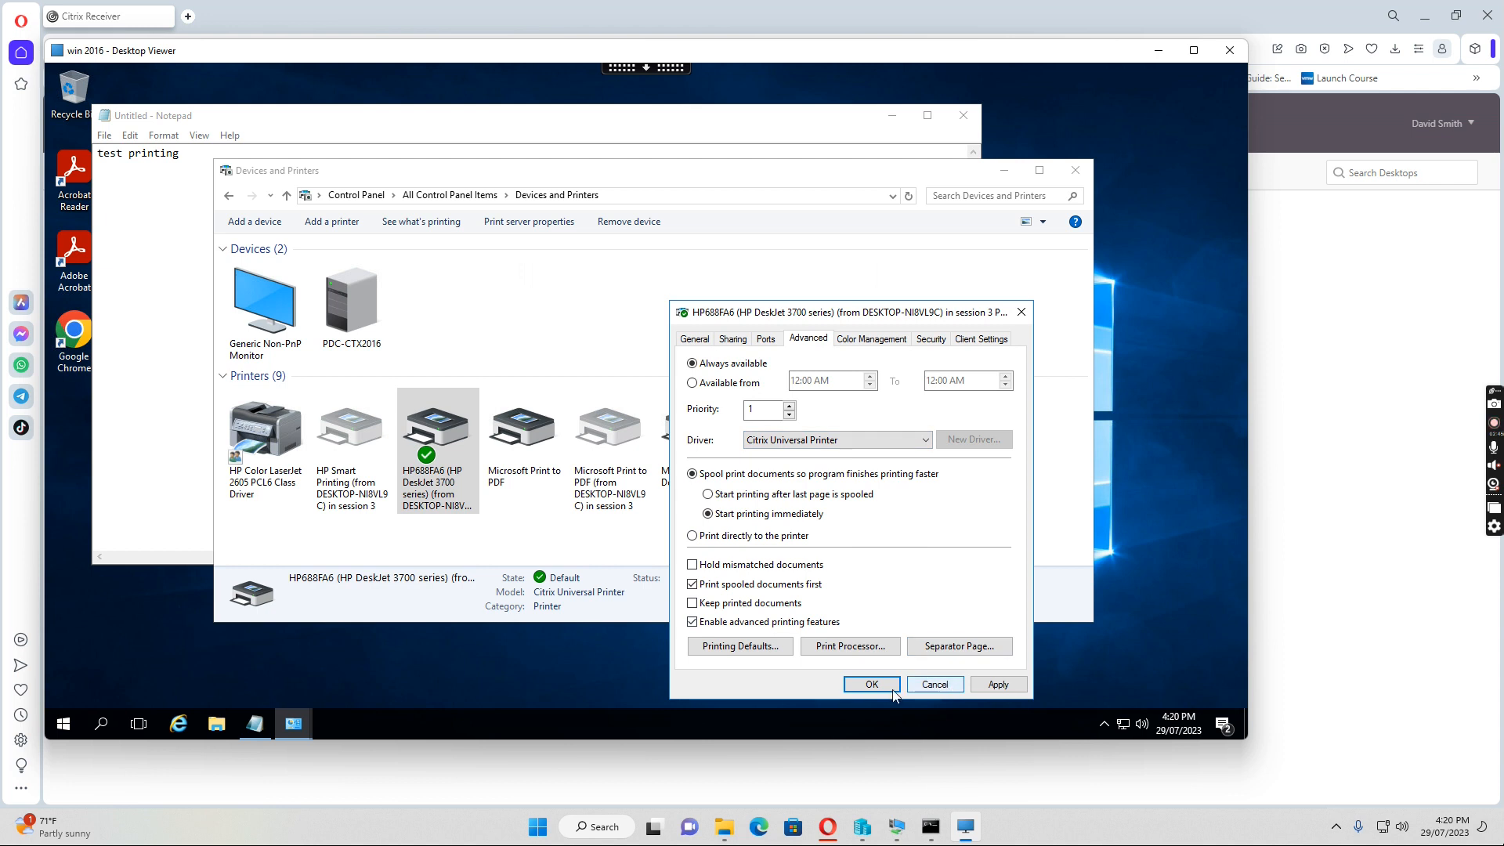
left_click(871, 685)
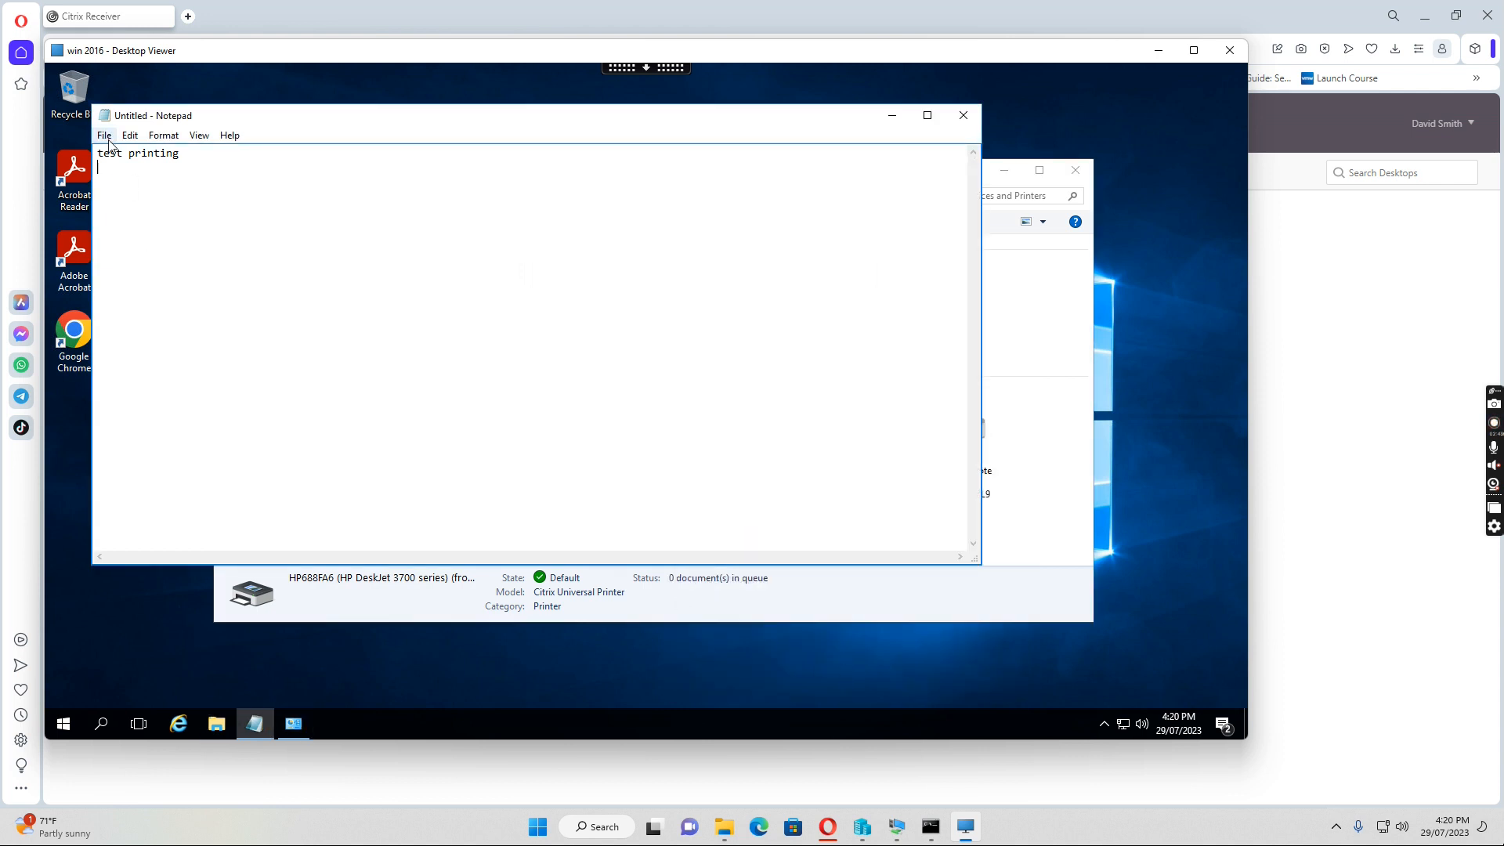
Bring up Notepad's Print dialog for the 'test printing' note.
left_click(104, 135)
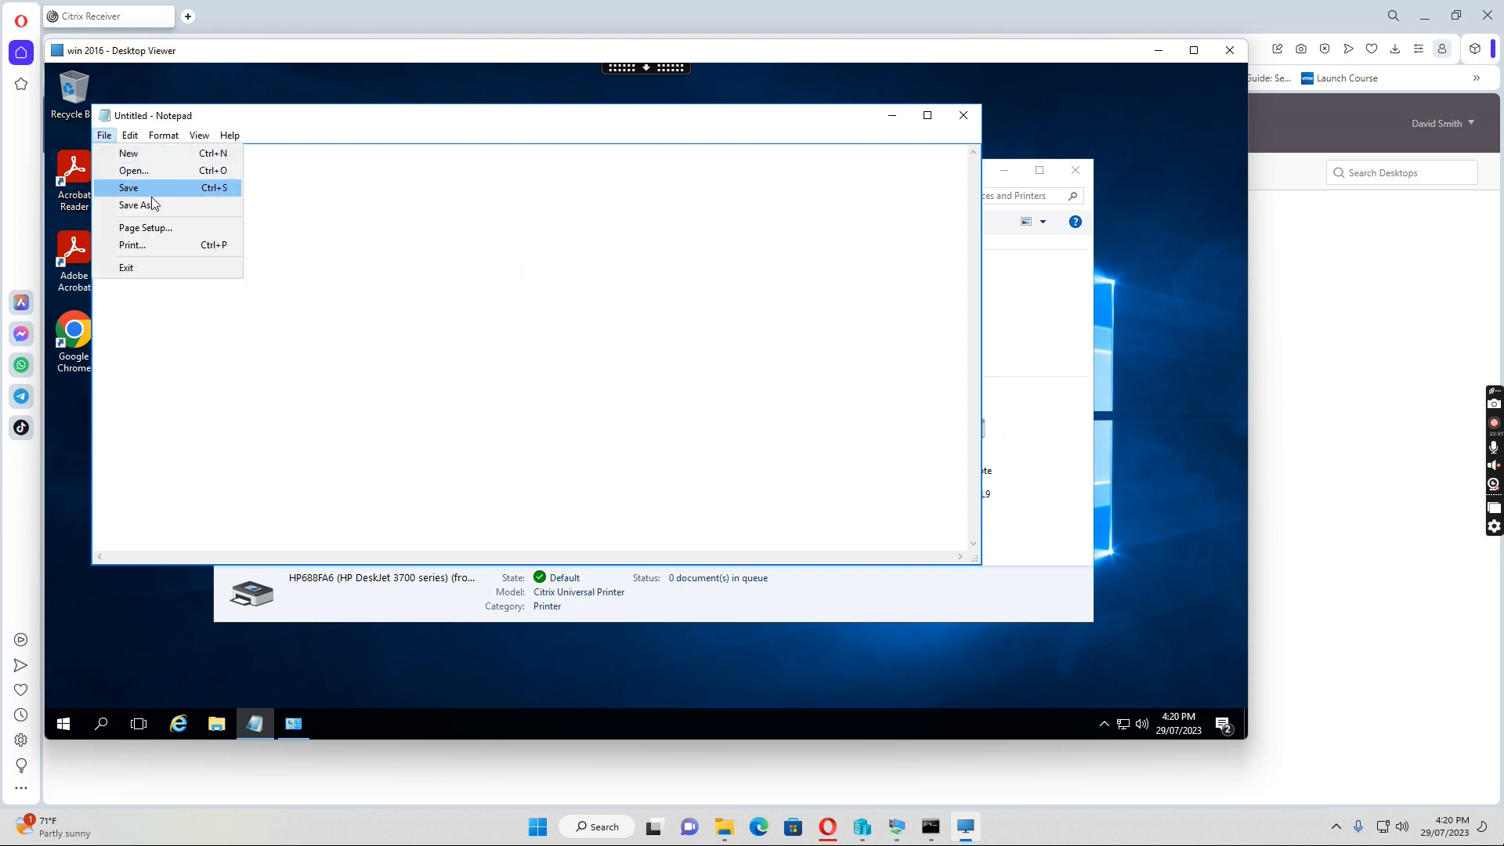
left_click(131, 245)
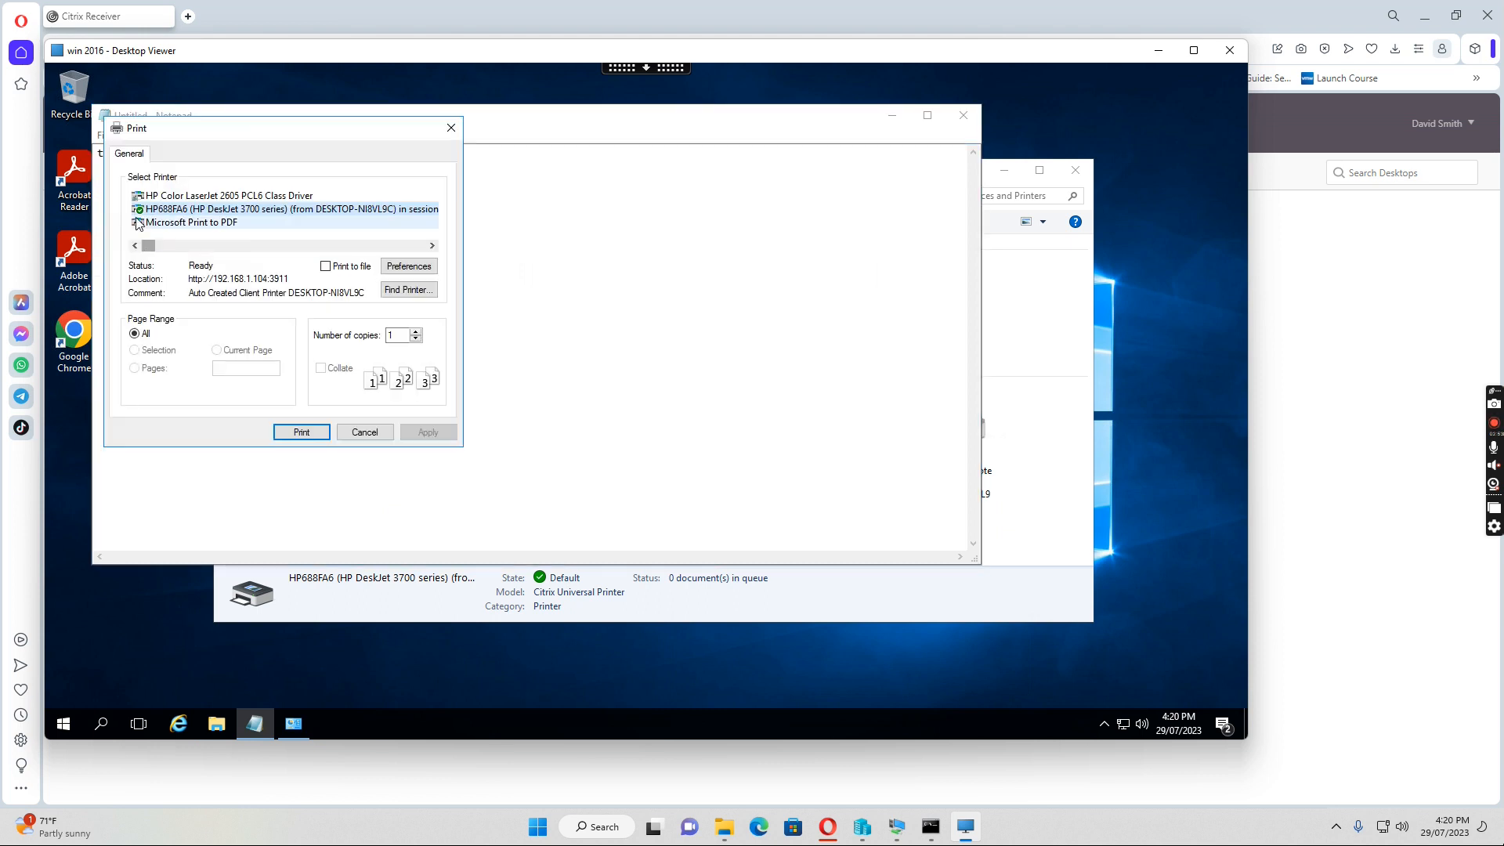
mouse_move(167, 209)
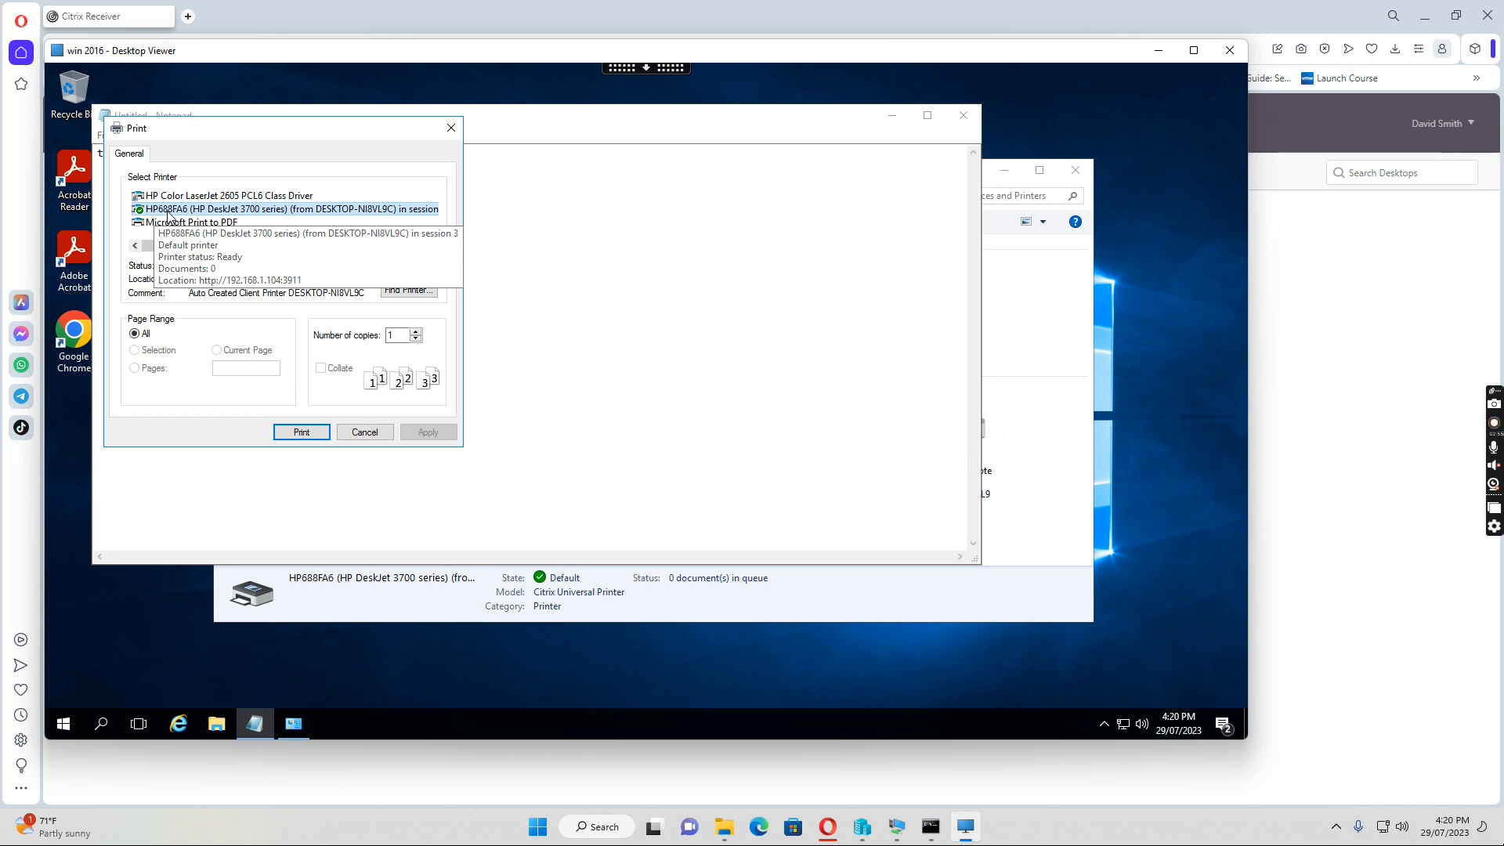
mouse_move(333, 427)
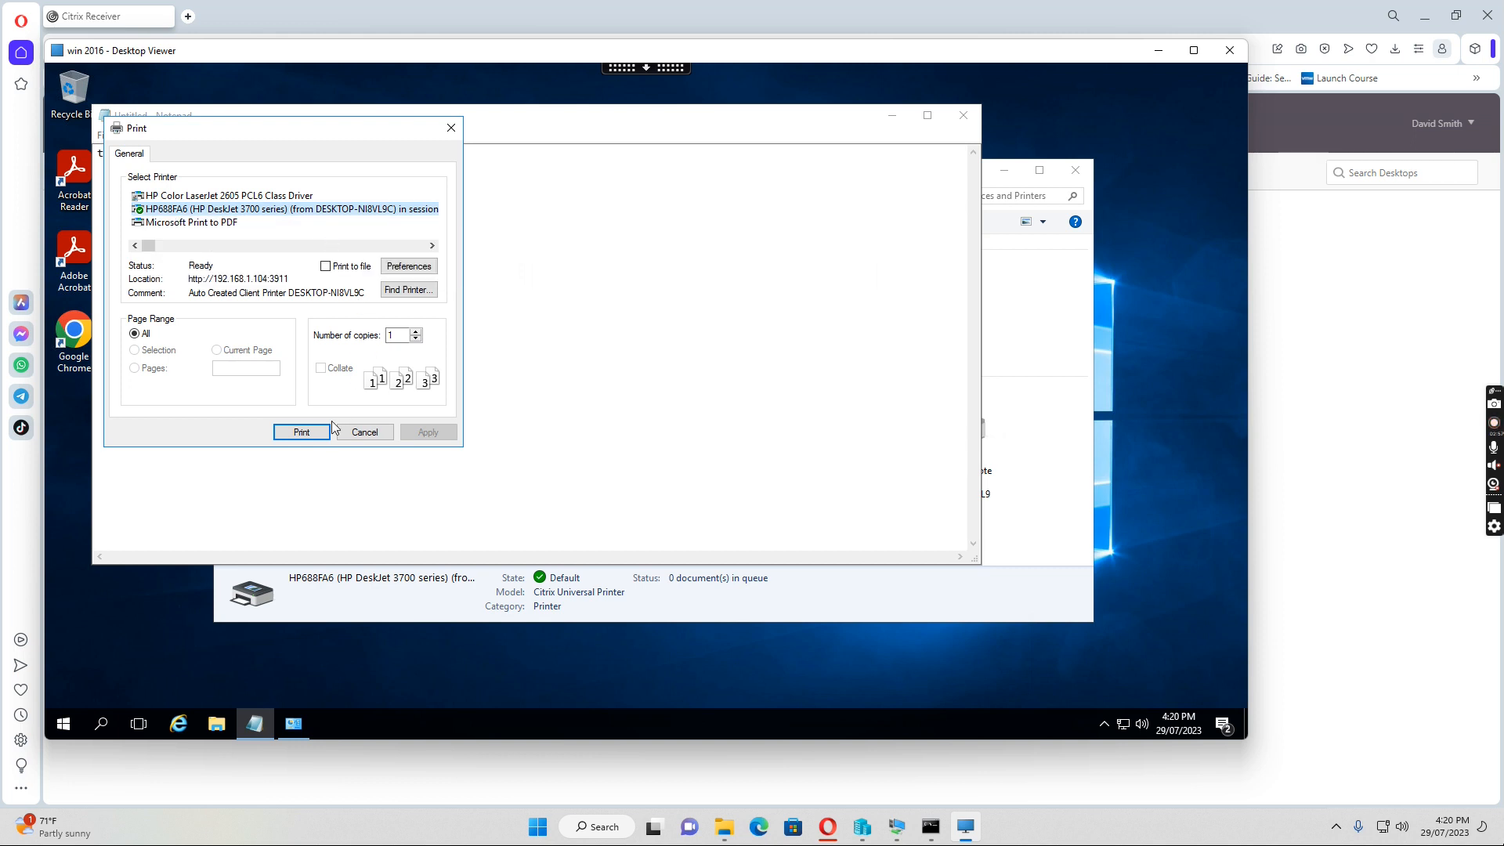
mouse_move(333, 291)
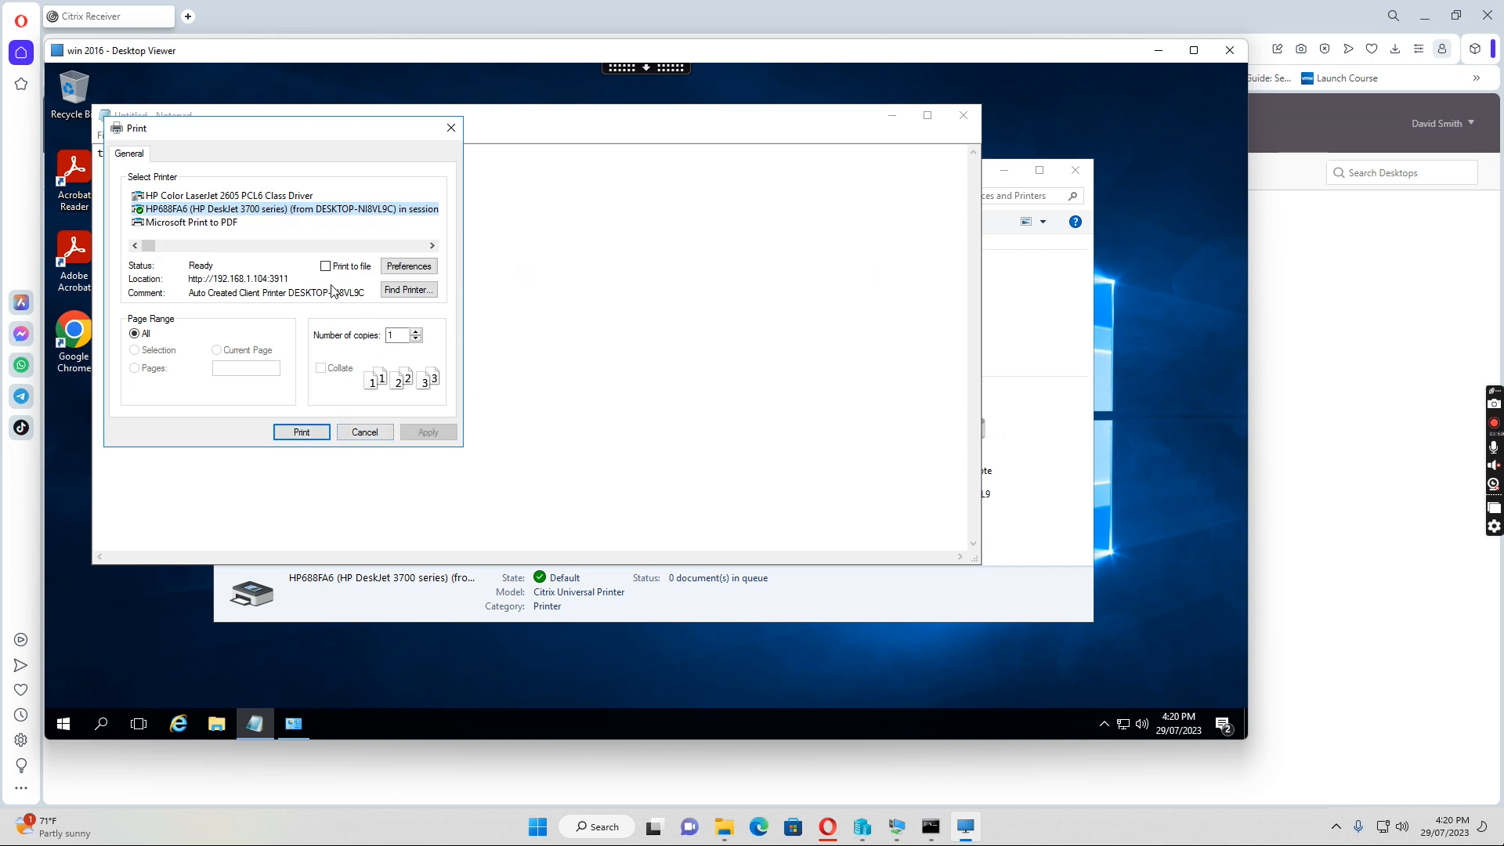
mouse_move(806, 306)
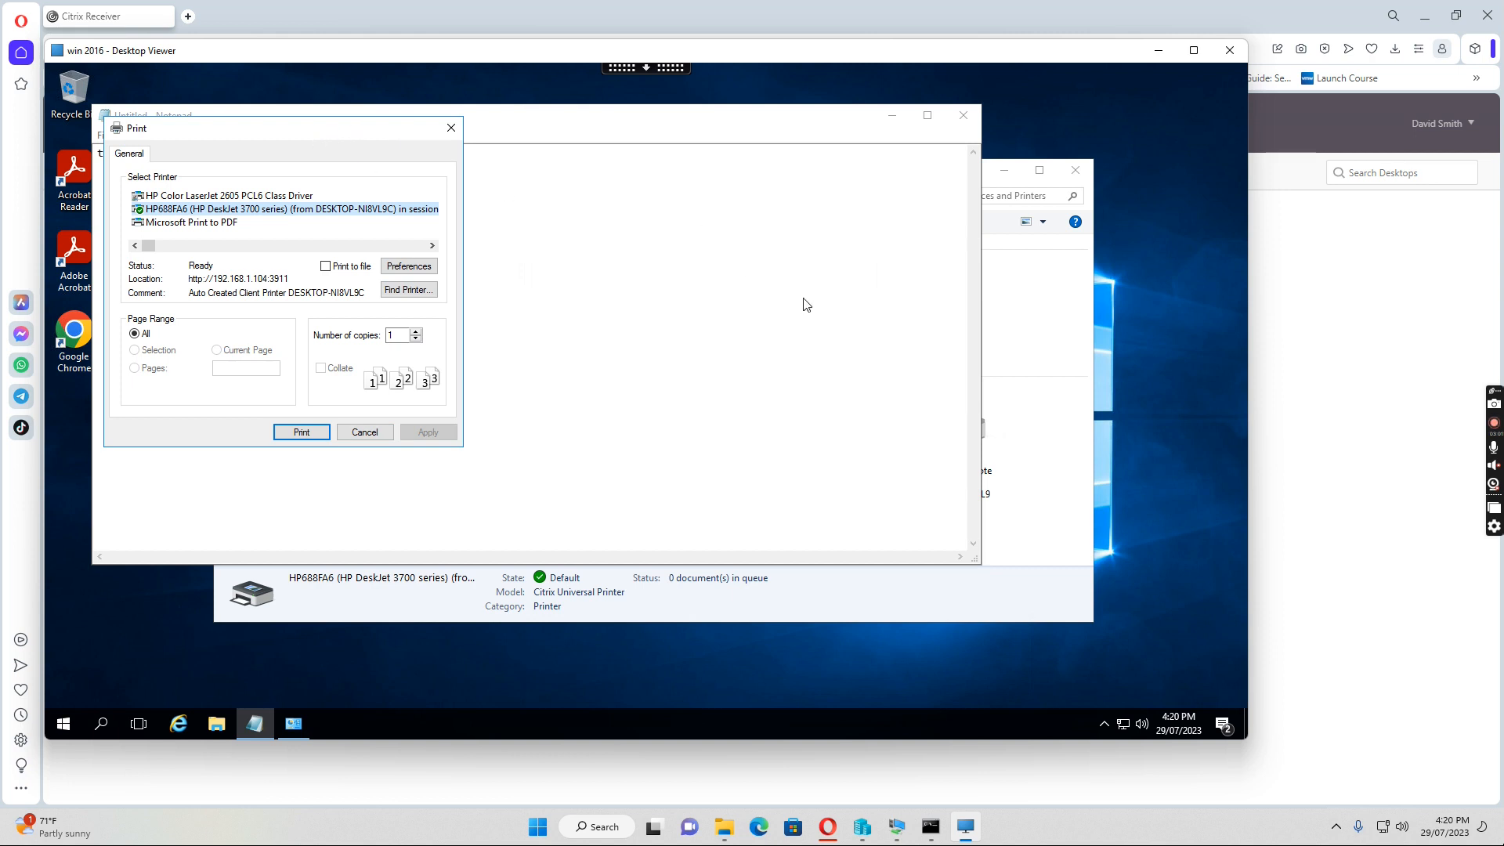
mouse_move(597, 277)
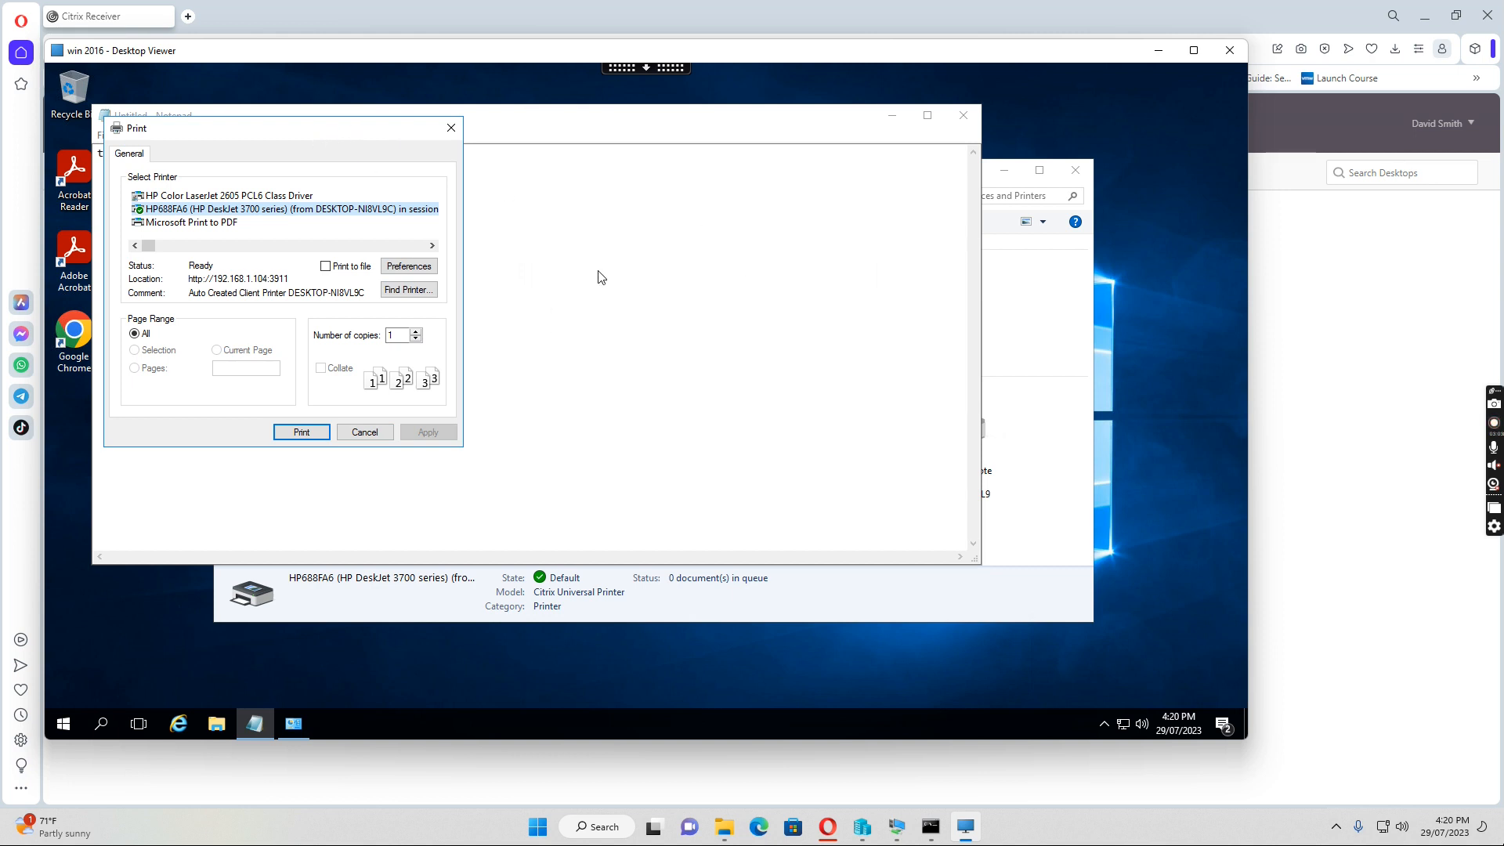